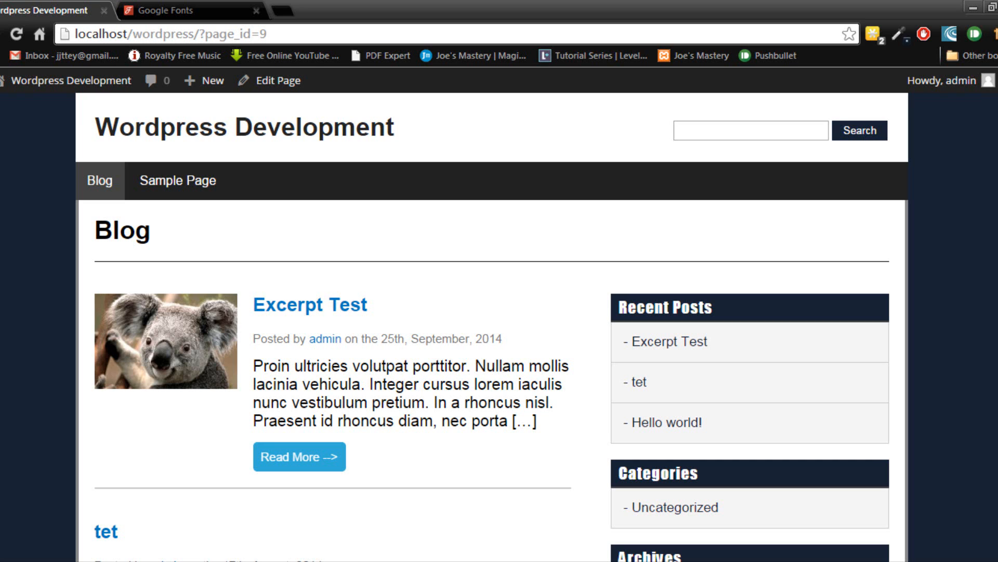
mouse_move(670, 204)
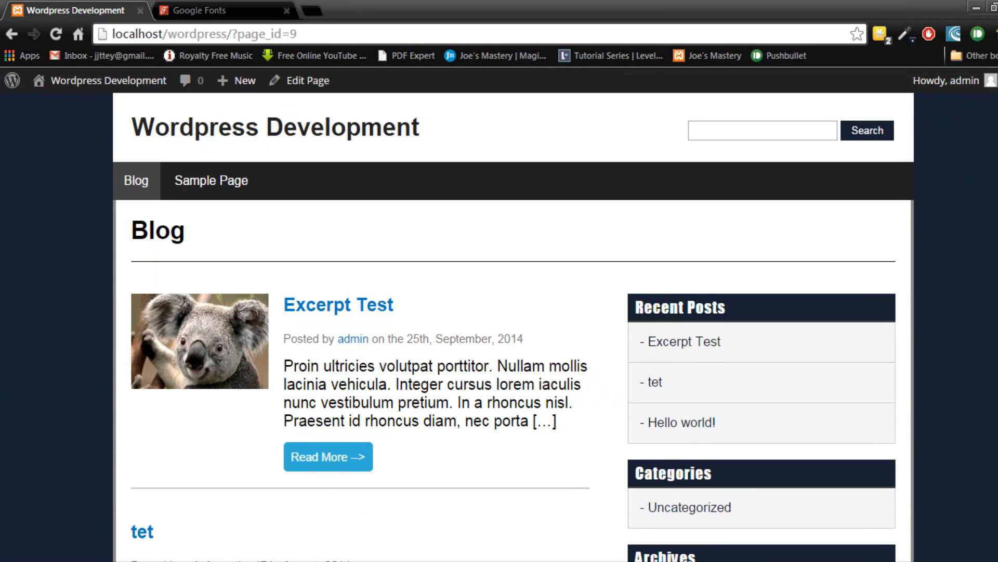
mouse_move(272, 150)
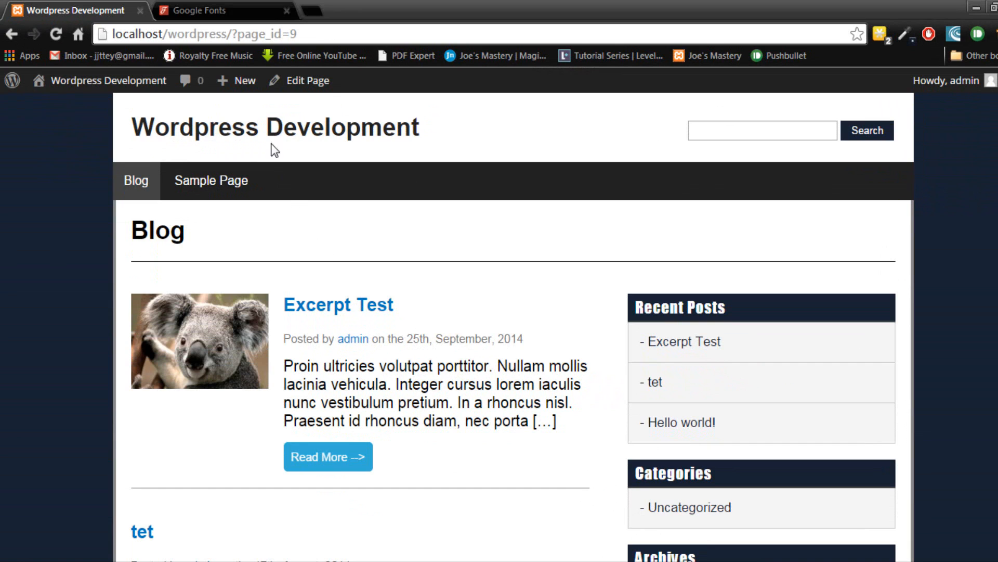
Step: Add Oswald and Open Sans to the Google Fonts collection
click(204, 10)
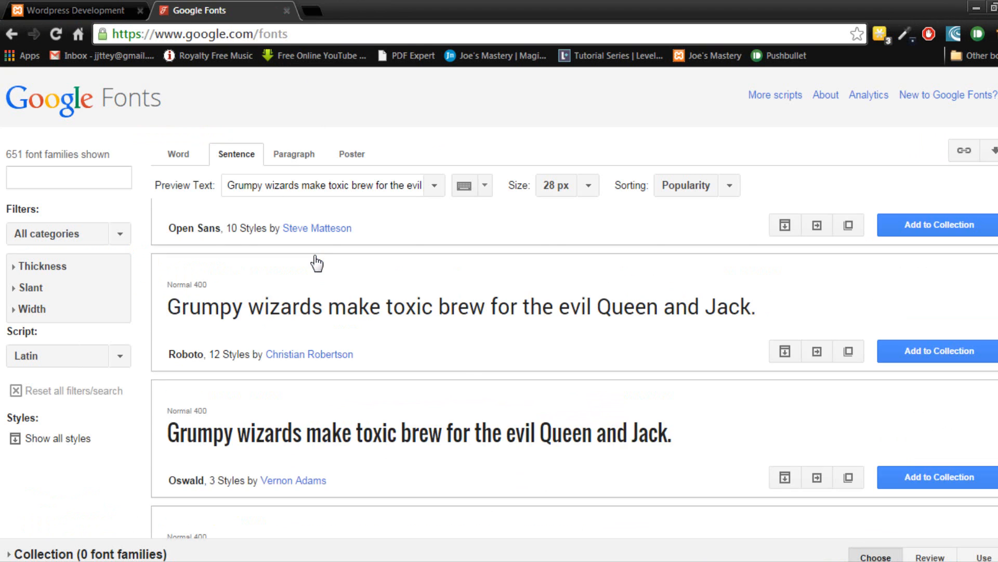
scroll(down, 3)
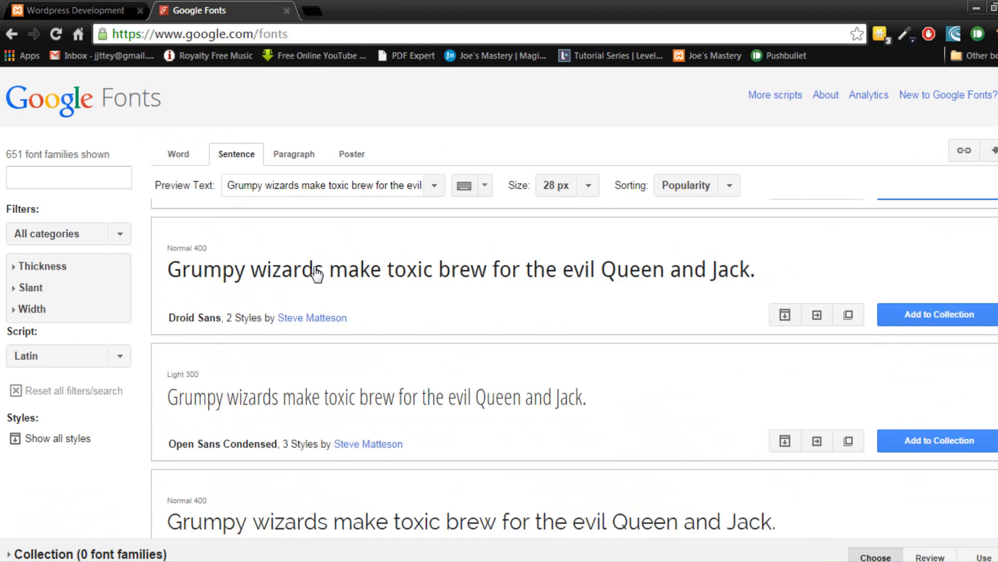
scroll(down, 3)
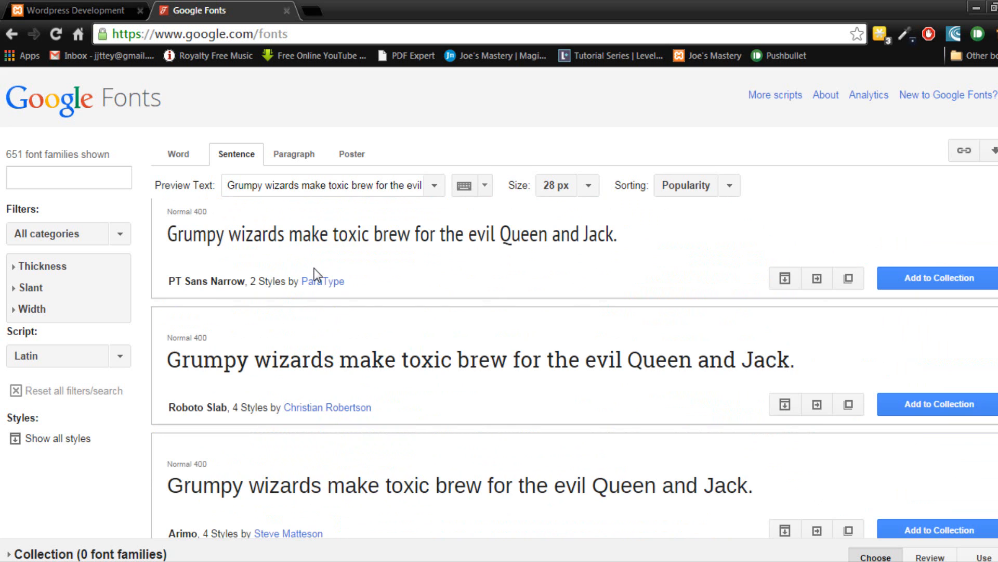
scroll(down, 3)
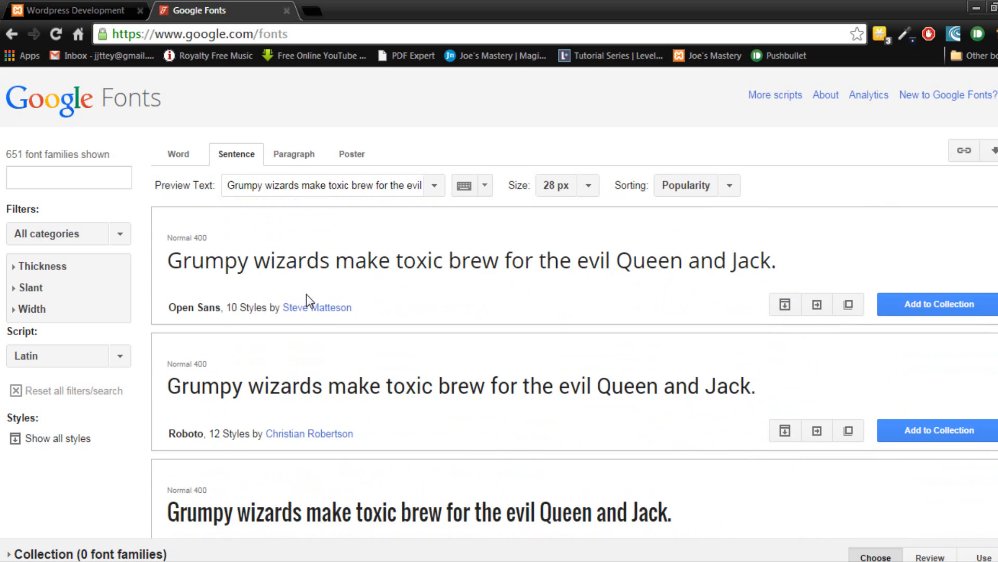
scroll(down, 3)
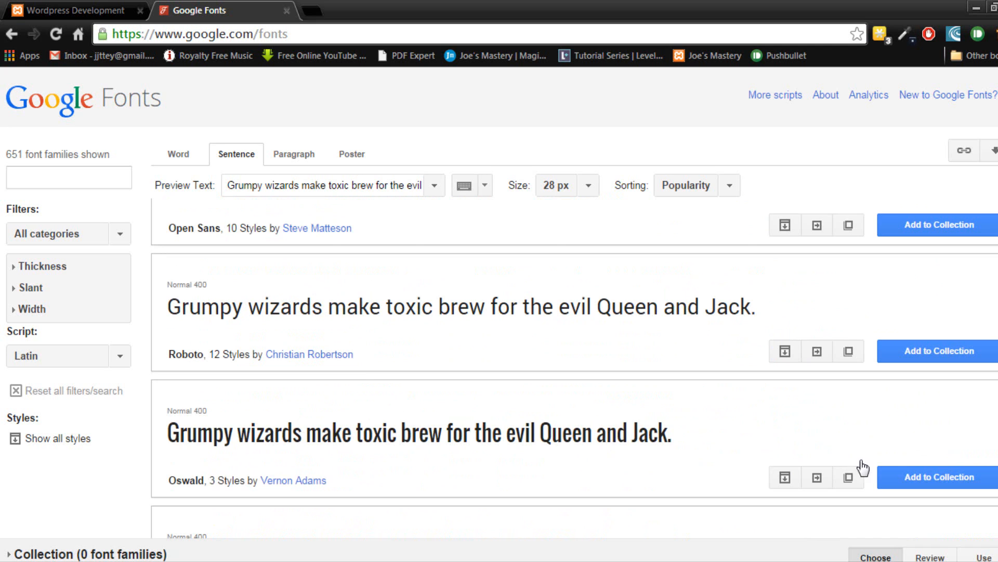
click(936, 476)
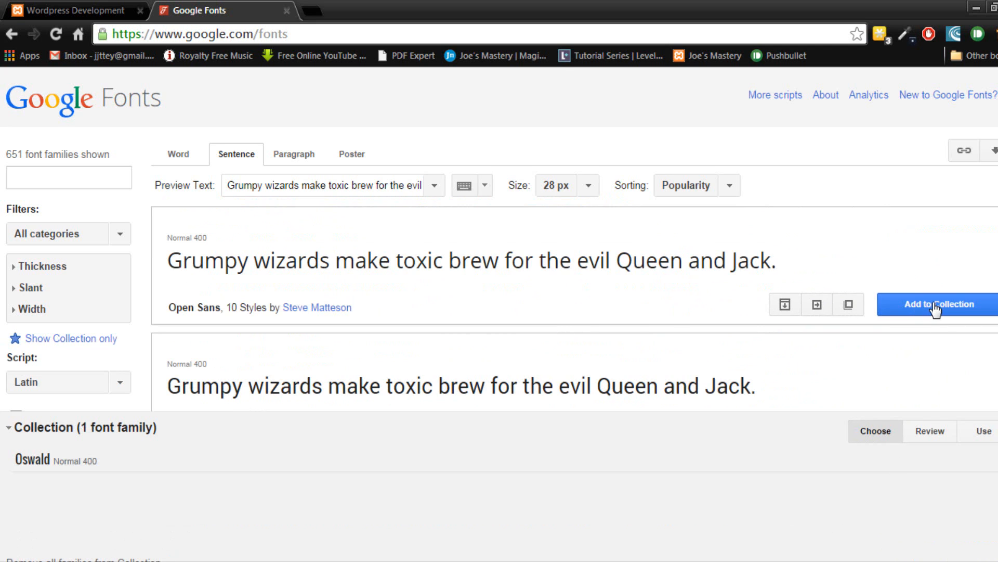
click(935, 304)
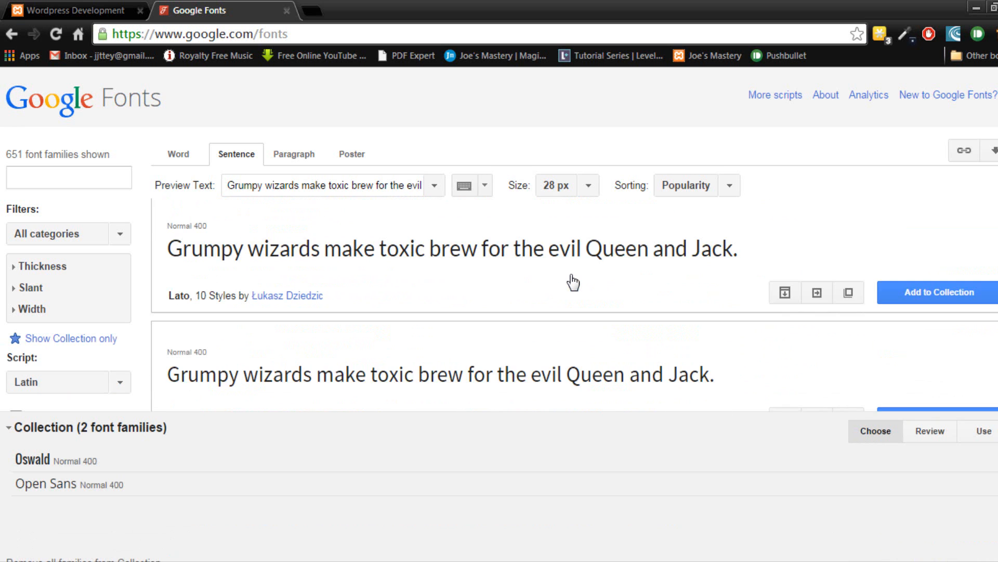
Step: Add Open Sans Condensed to the collection and search for Anton
scroll(down, 3)
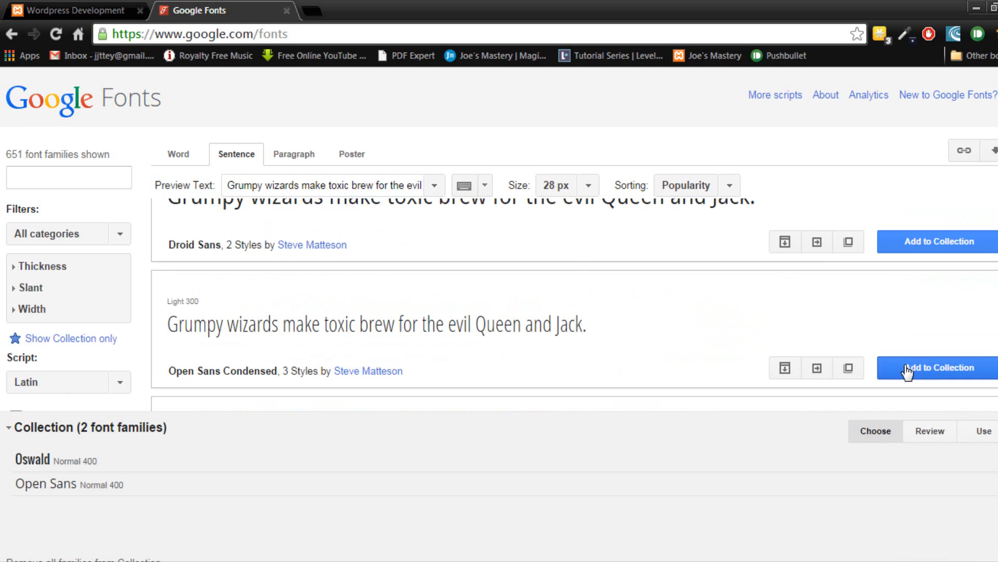
click(936, 368)
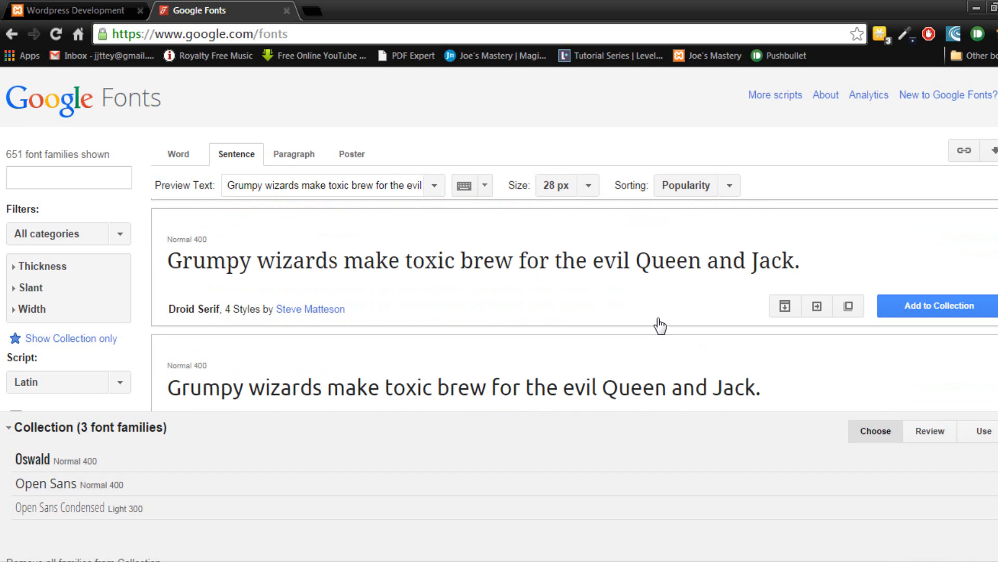
scroll(down, 3)
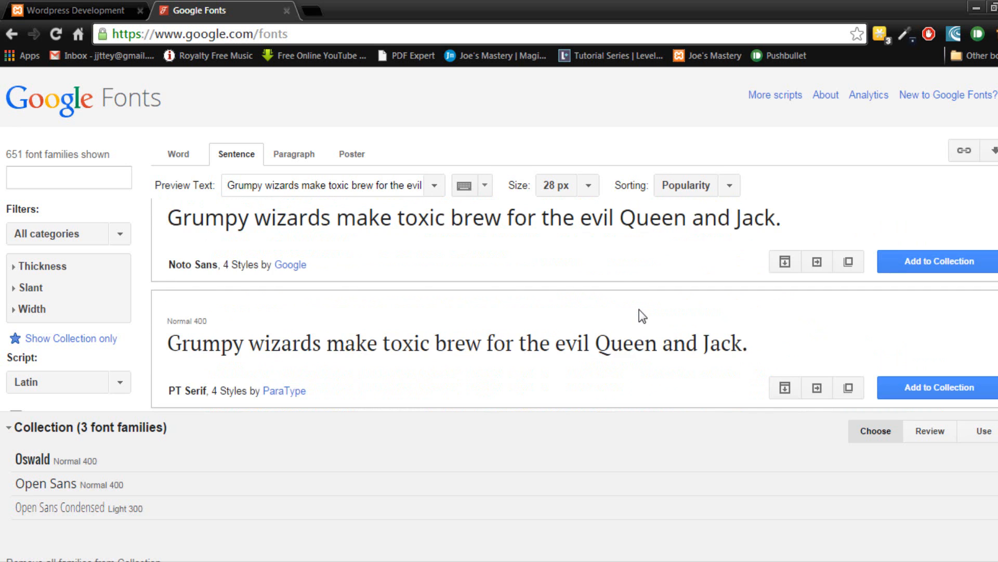
scroll(down, 3)
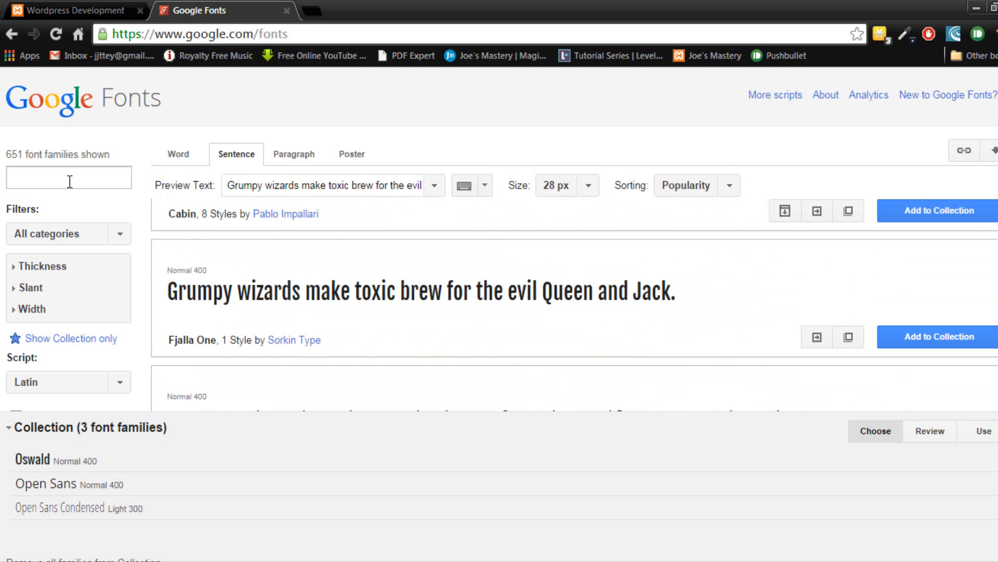
text(a)
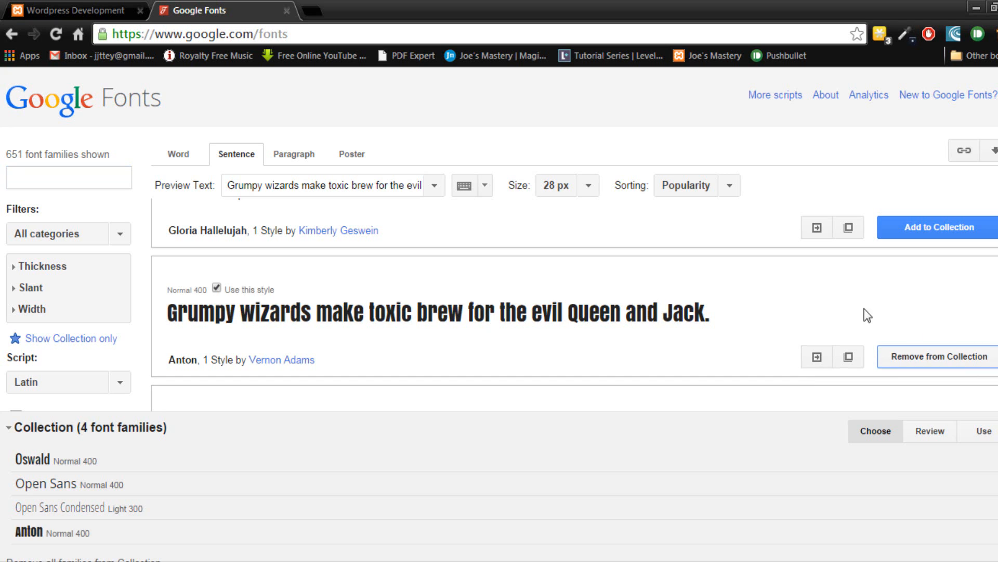
mouse_move(100, 536)
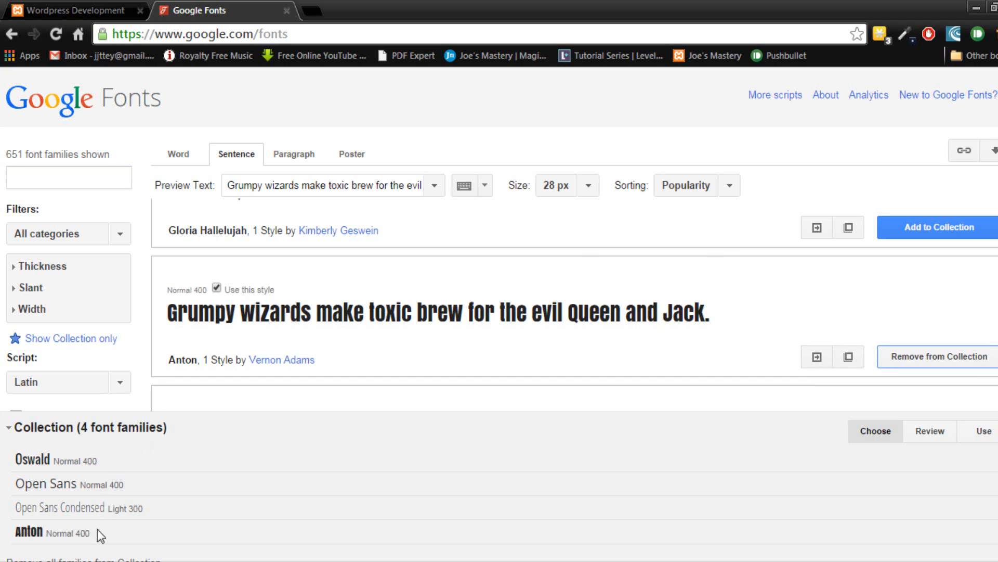
mouse_move(983, 430)
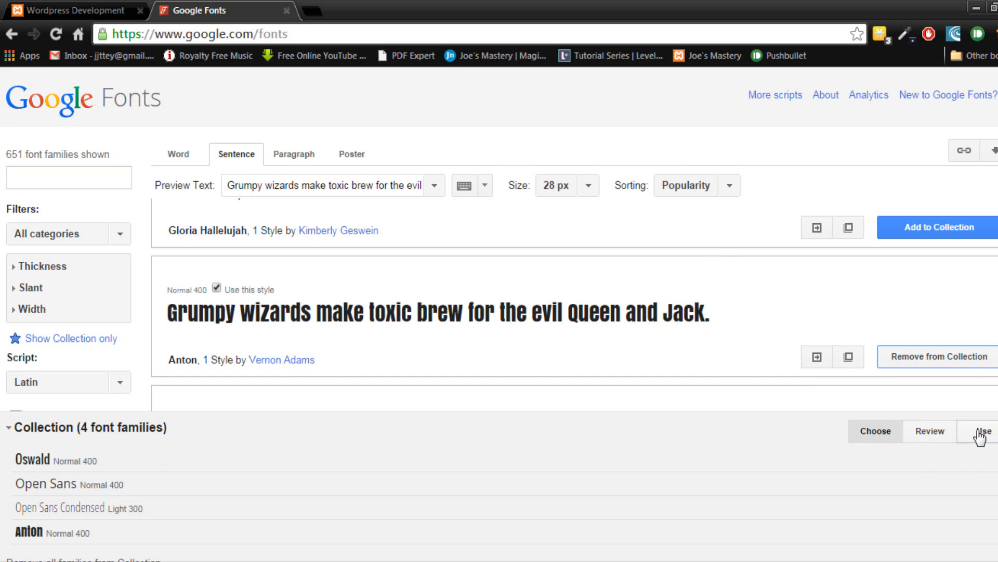
Step: Use the collection to reach the 'Almost done!' style-selection page for the four families
click(985, 430)
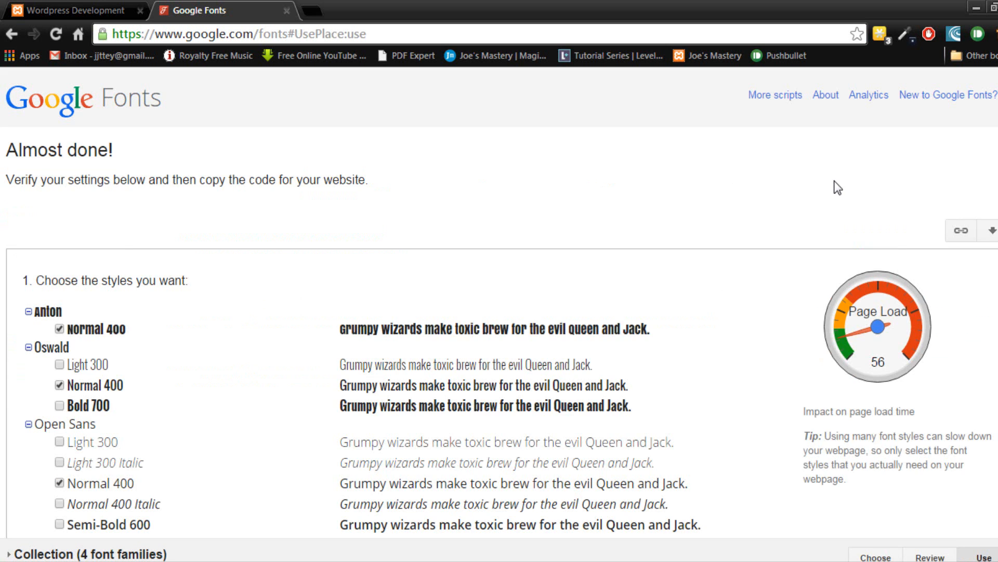
scroll(down, 3)
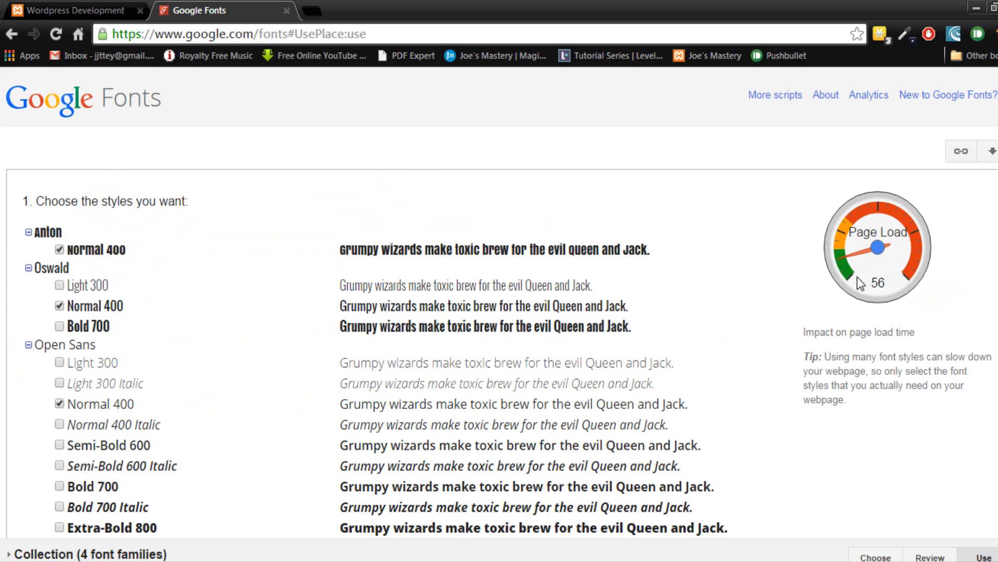
mouse_move(856, 303)
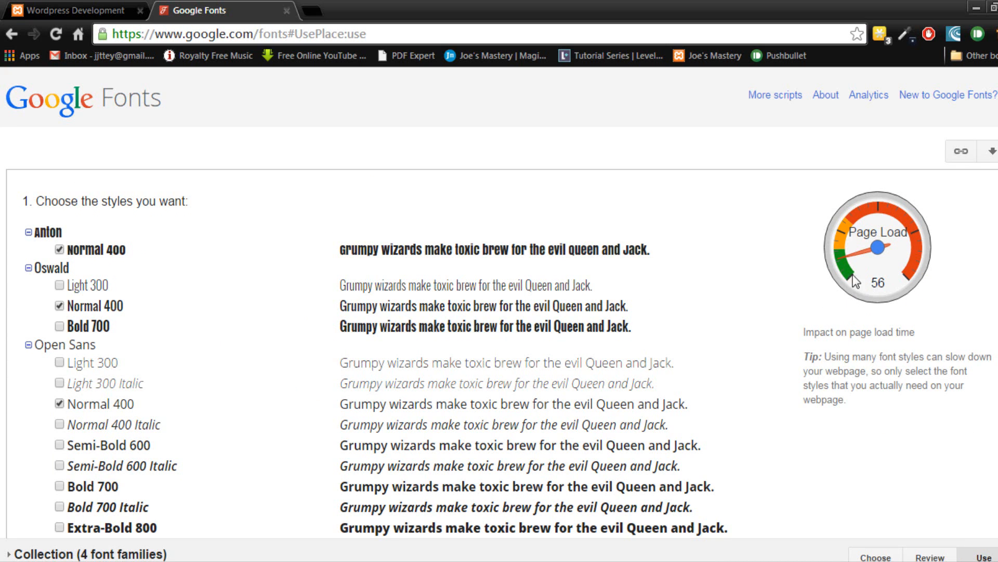
mouse_move(790, 274)
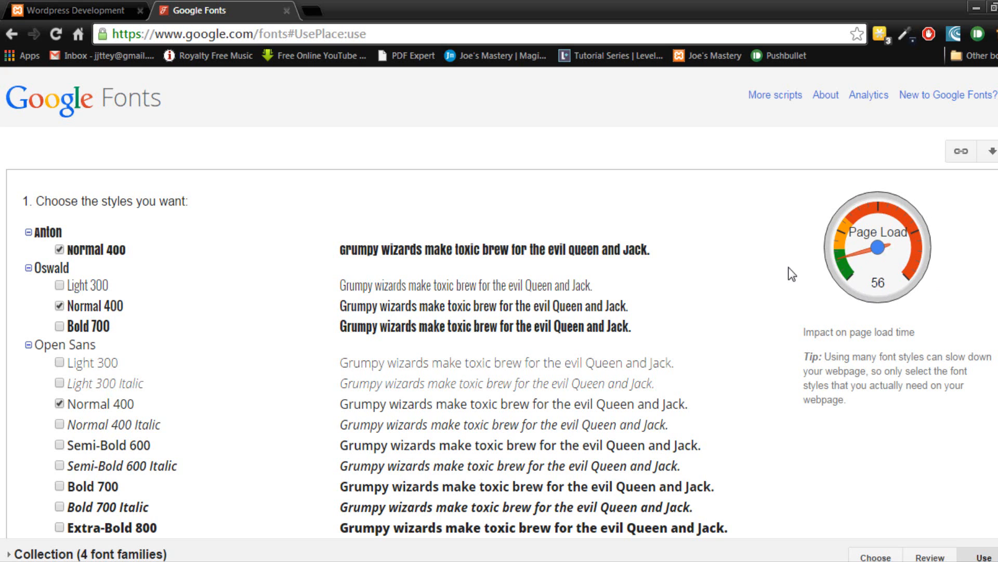
mouse_move(597, 271)
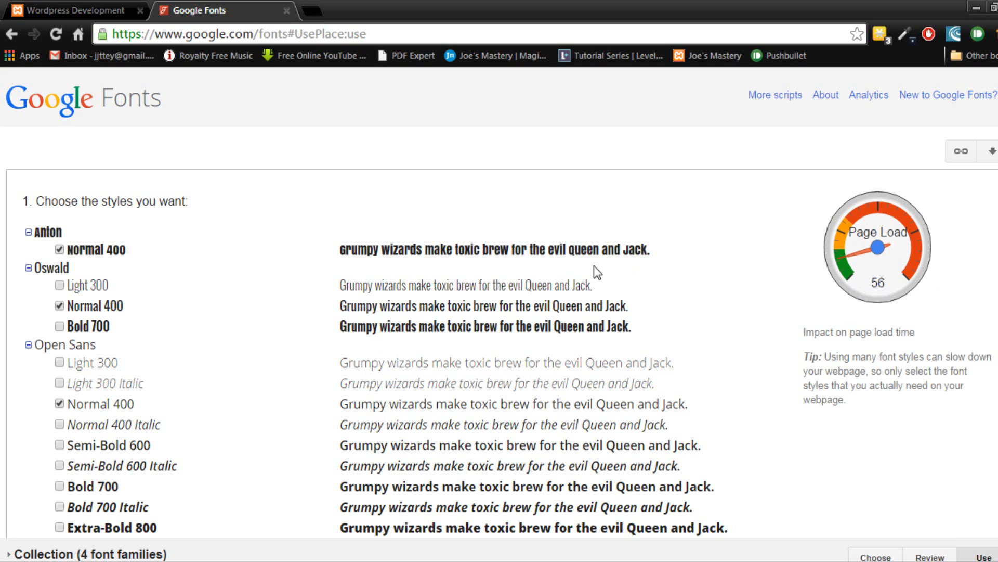
mouse_move(856, 282)
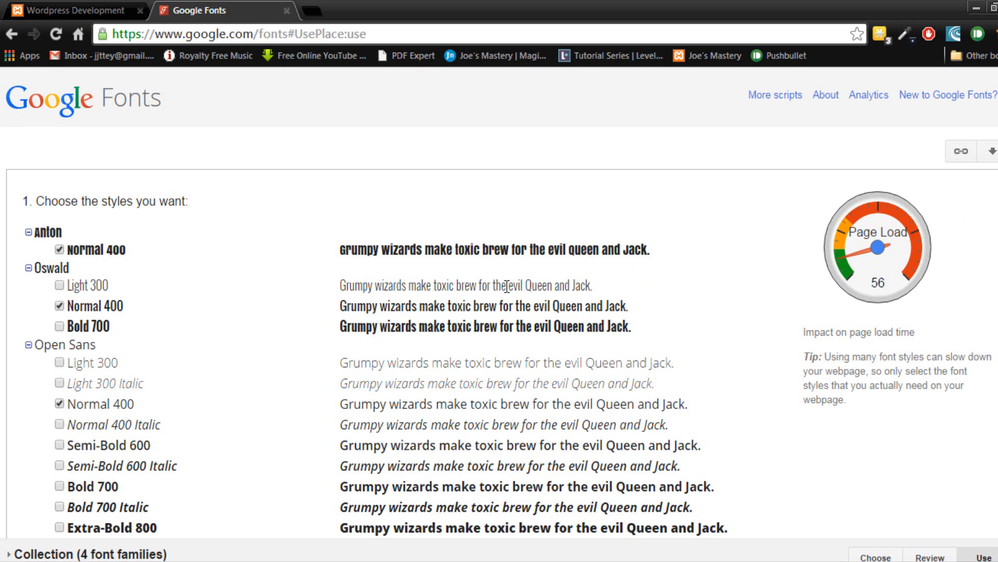
Step: Reach the CSS integration step and select the Anton font-family declaration
scroll(down, 3)
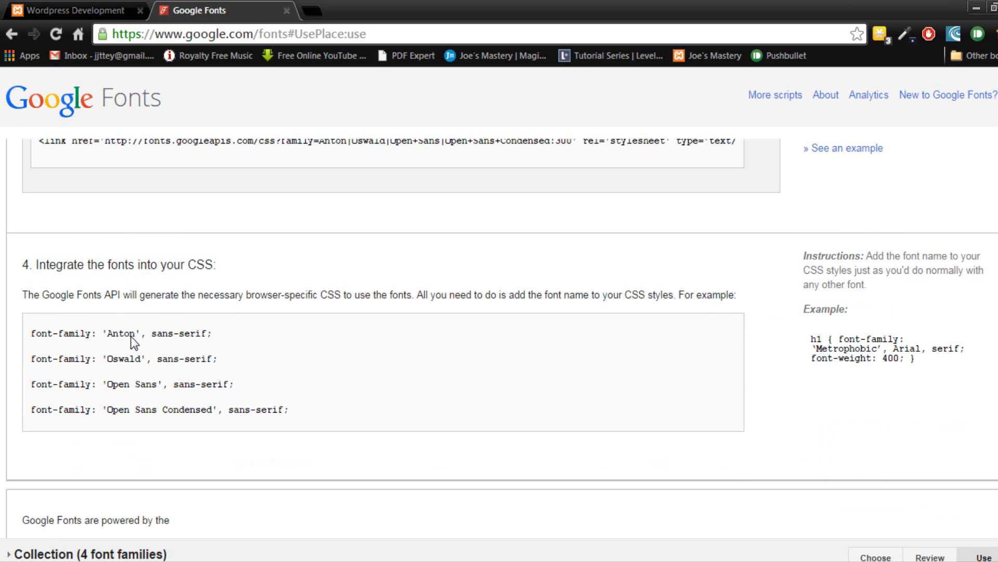
triple_click(159, 410)
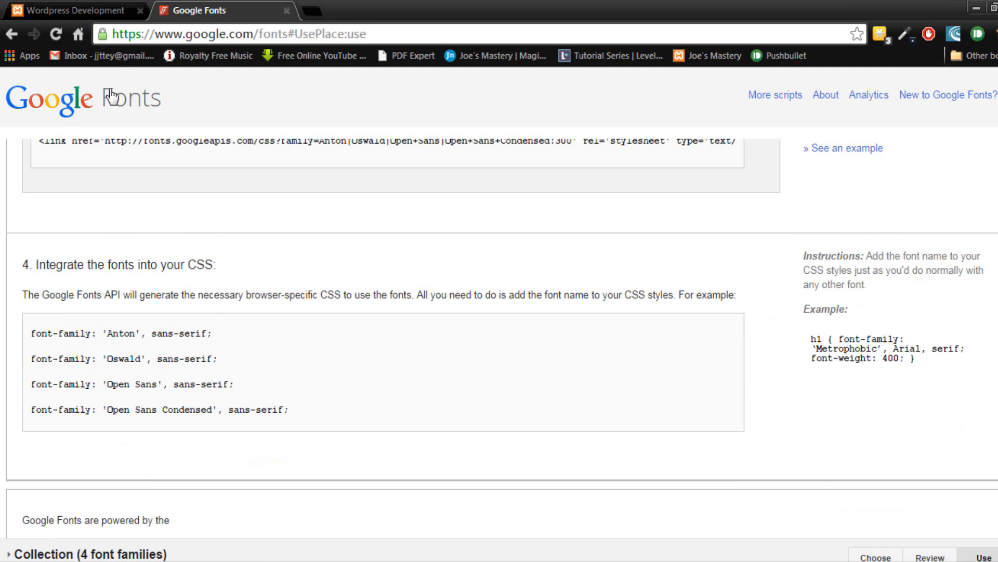
Step: Review the blog's default fonts, then return to style.css to find the page title rule
click(73, 10)
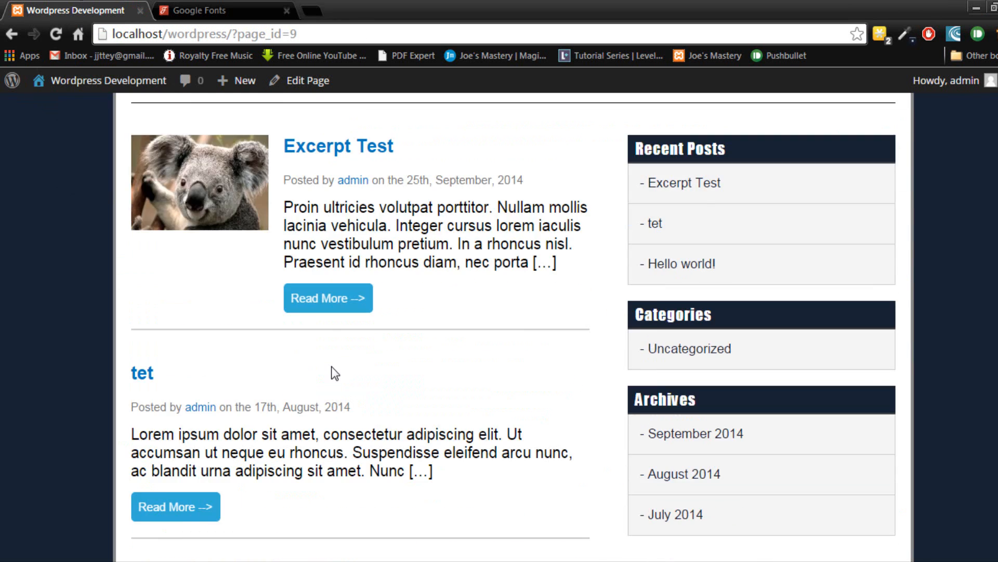
scroll(up, 3)
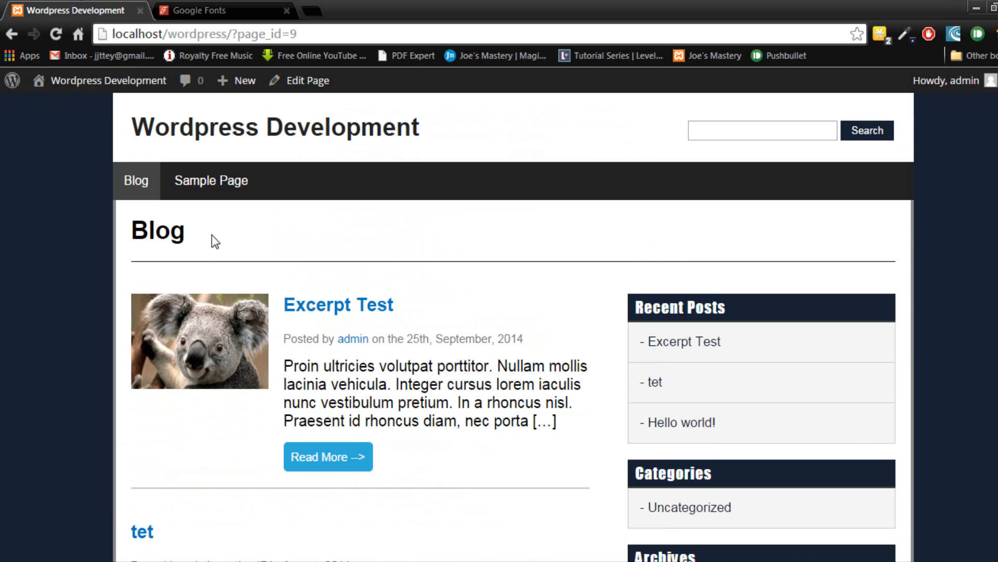
click(198, 10)
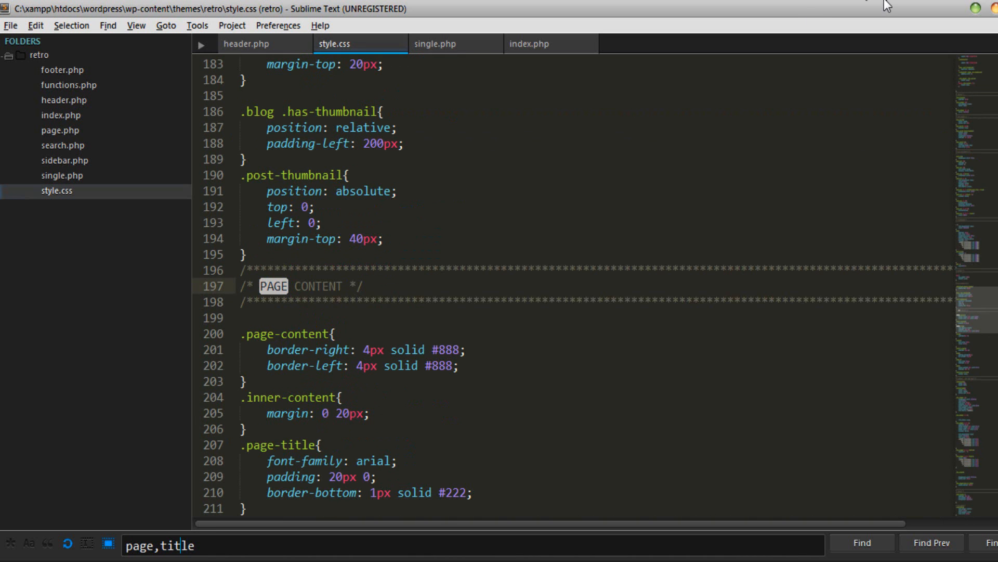
Step: Set .page-title to 'Oswald', sans-serif with letter-spacing: 1px, checking against Google Fonts
key(Backspace)
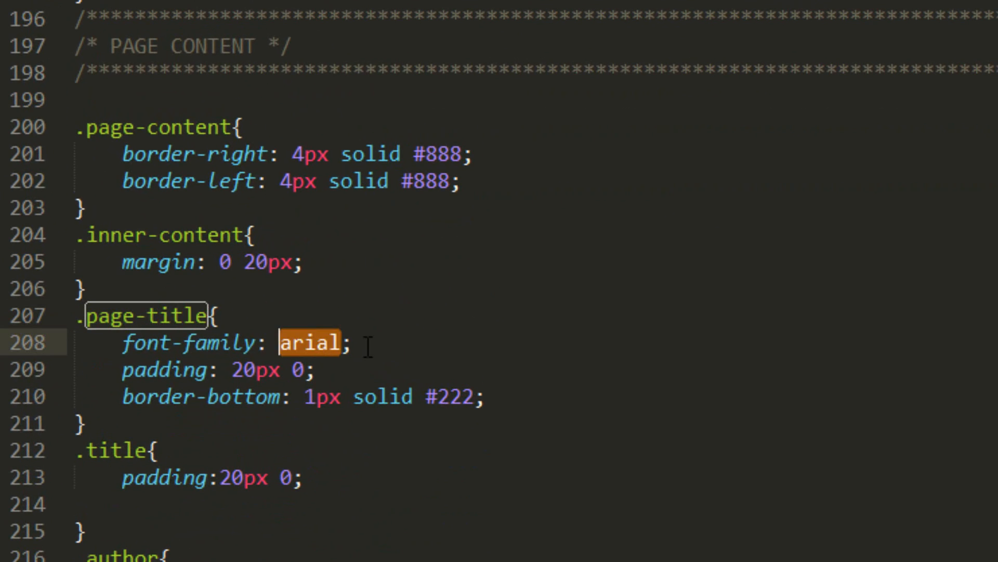
text('Oswald', sans-serif)
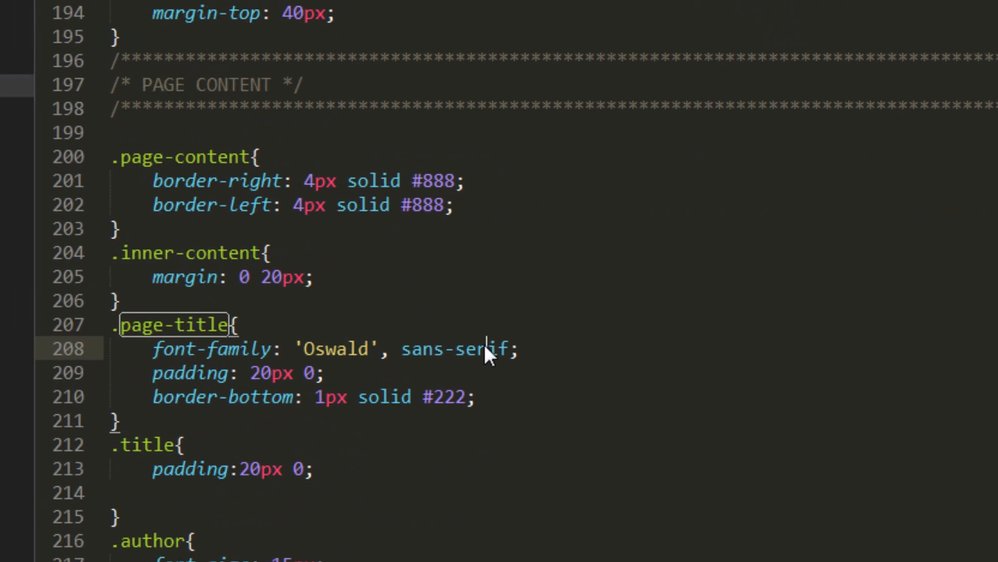
click(185, 11)
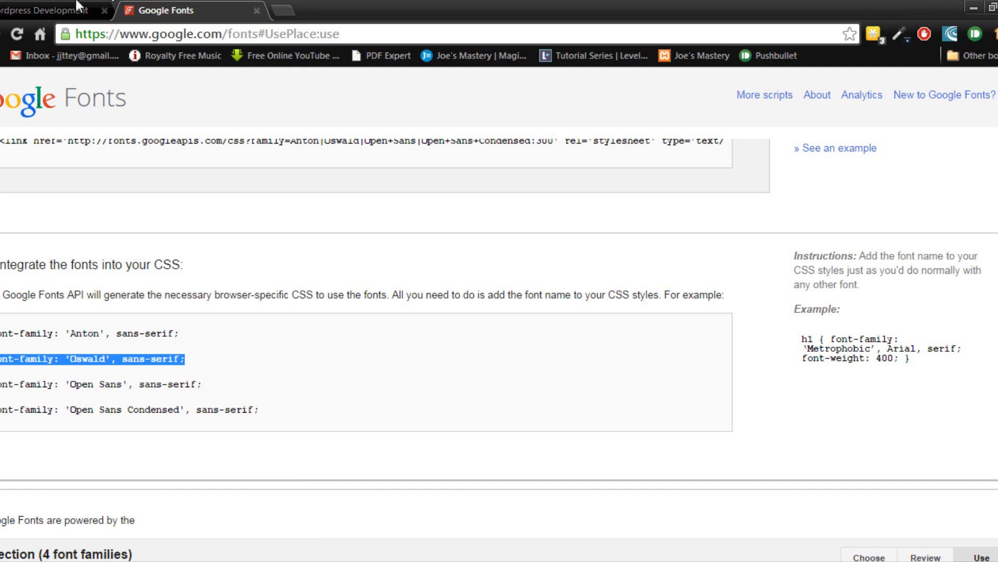
click(51, 10)
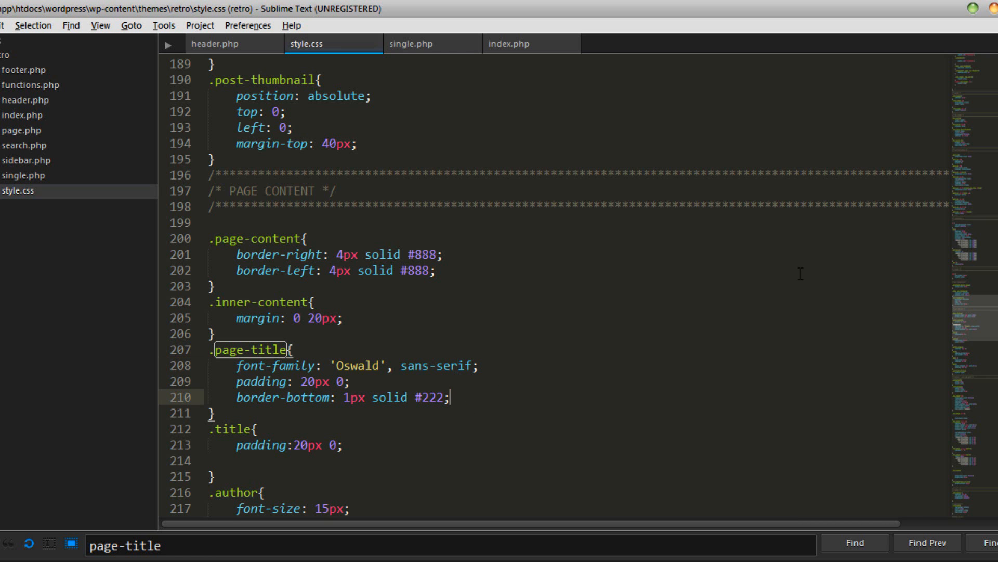
text(letter-spacing: 1px;)
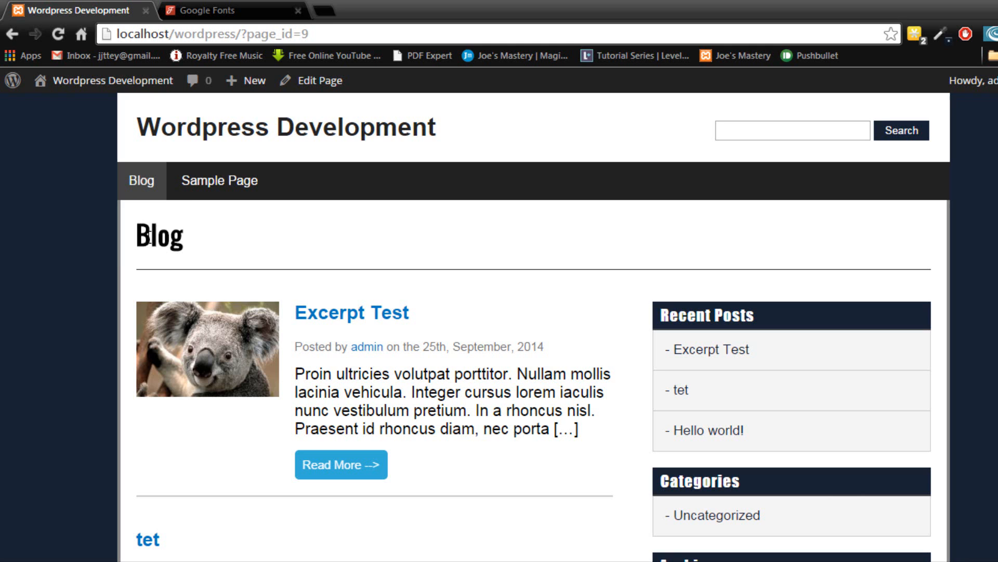
mouse_move(309, 311)
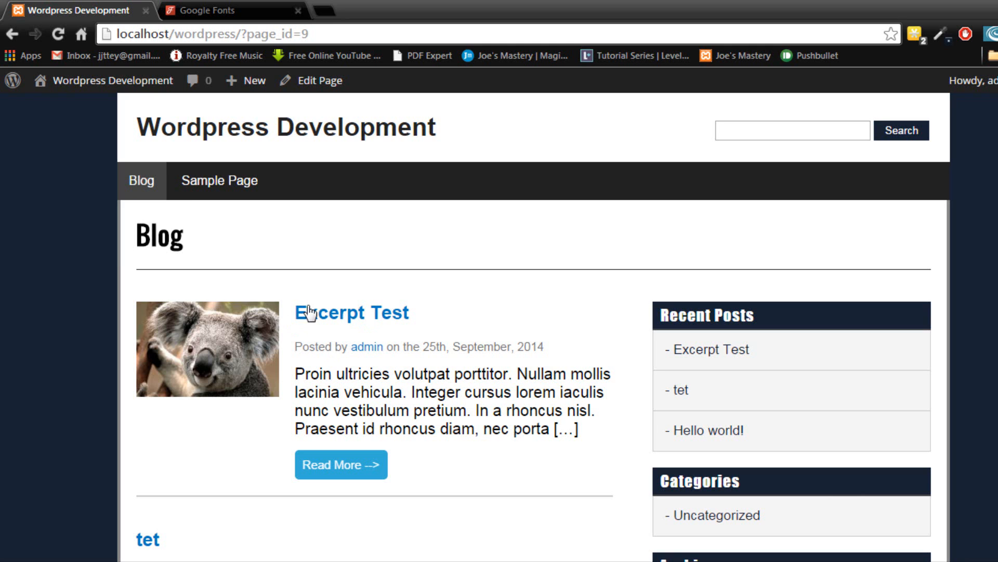
Step: View the Sample Page title in Oswald, then return to the blog
click(220, 180)
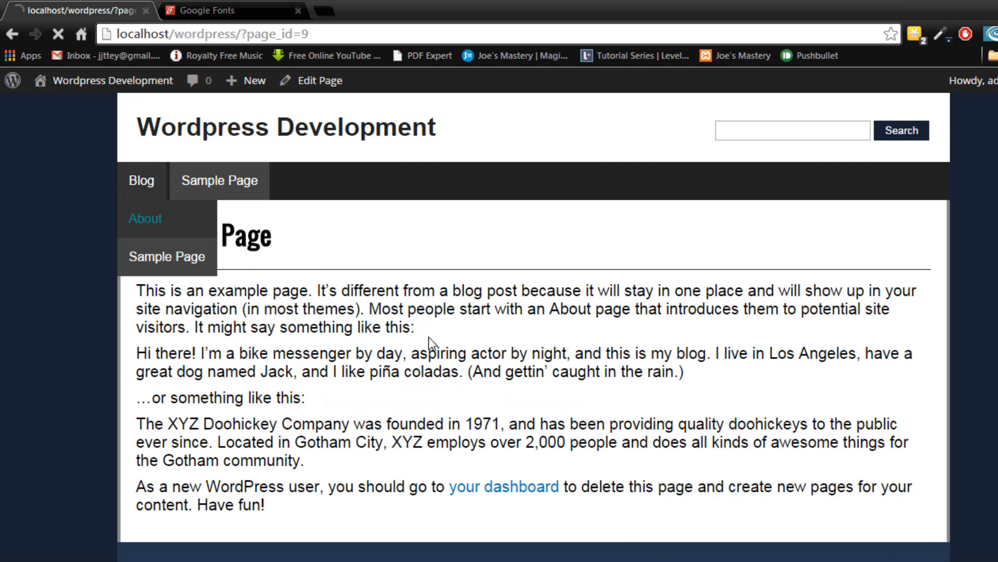
click(140, 180)
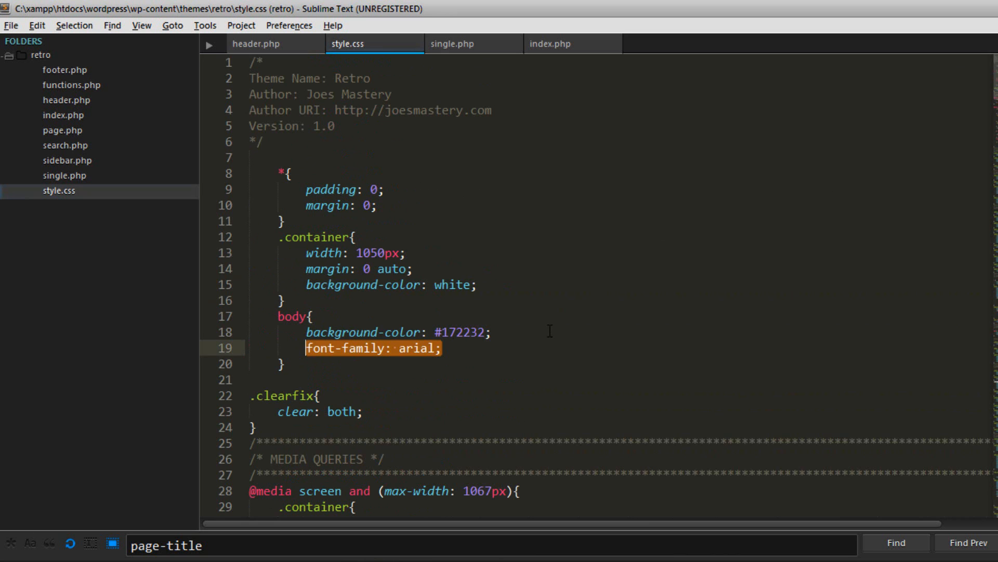
Step: Set the body rule to 'Open Sans', sans-serif and review the blog text in the new font
text('Open Sans', sans-serif;)
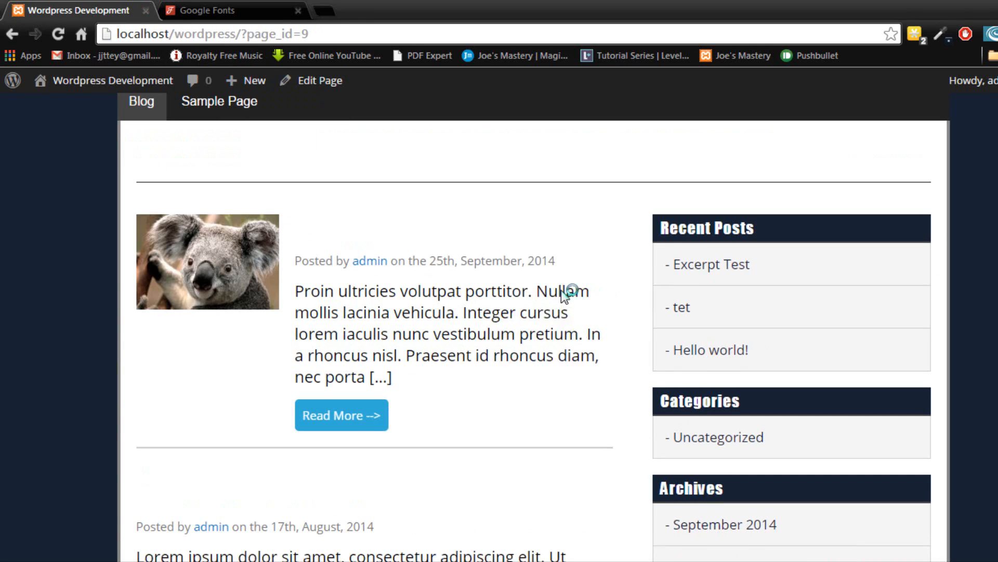
scroll(down, 3)
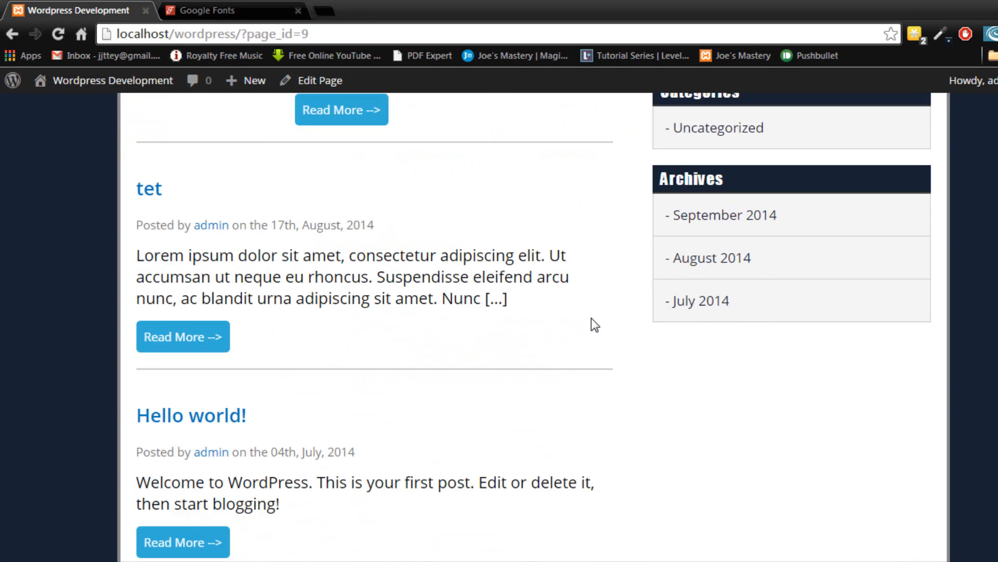
scroll(down, 3)
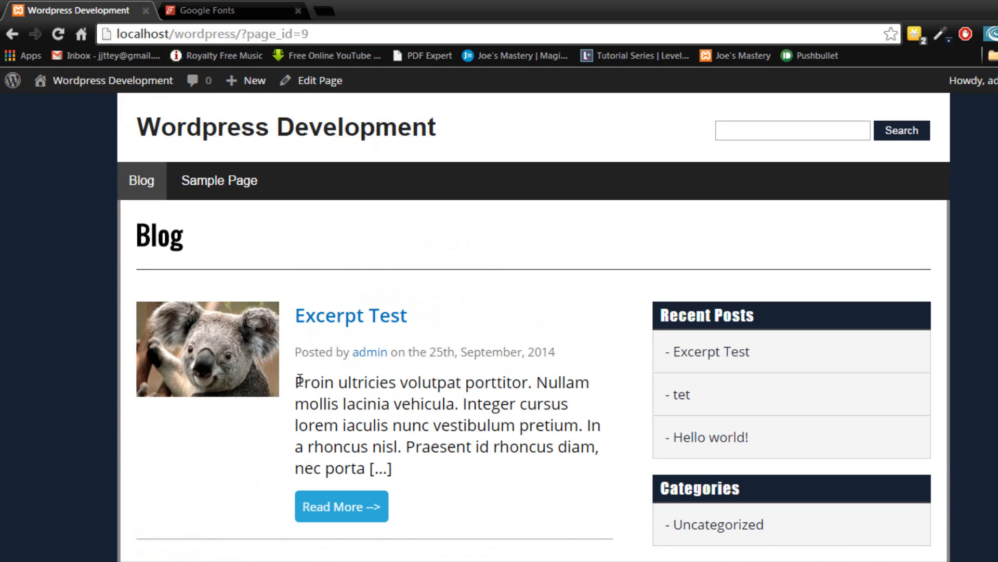
scroll(down, 3)
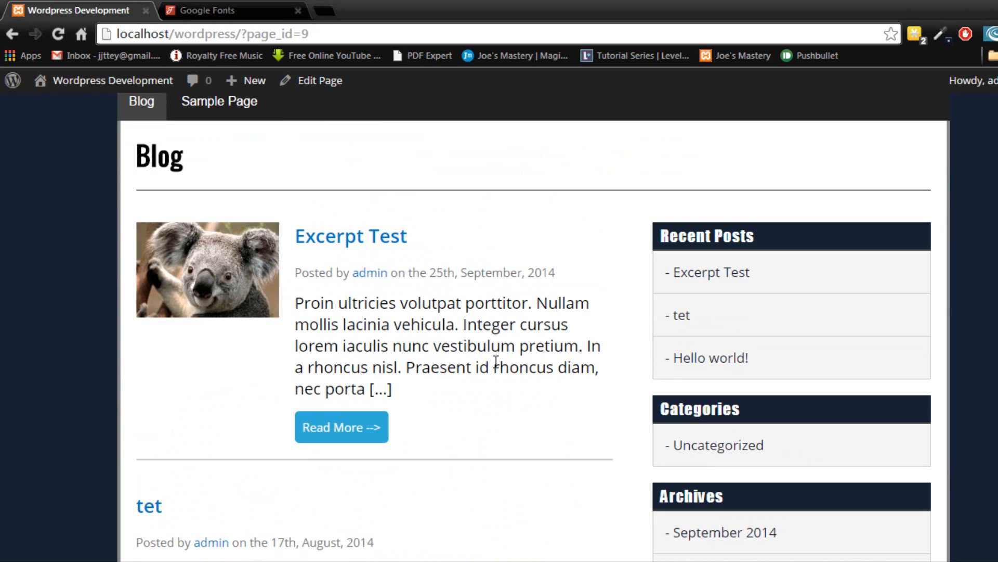
click(205, 10)
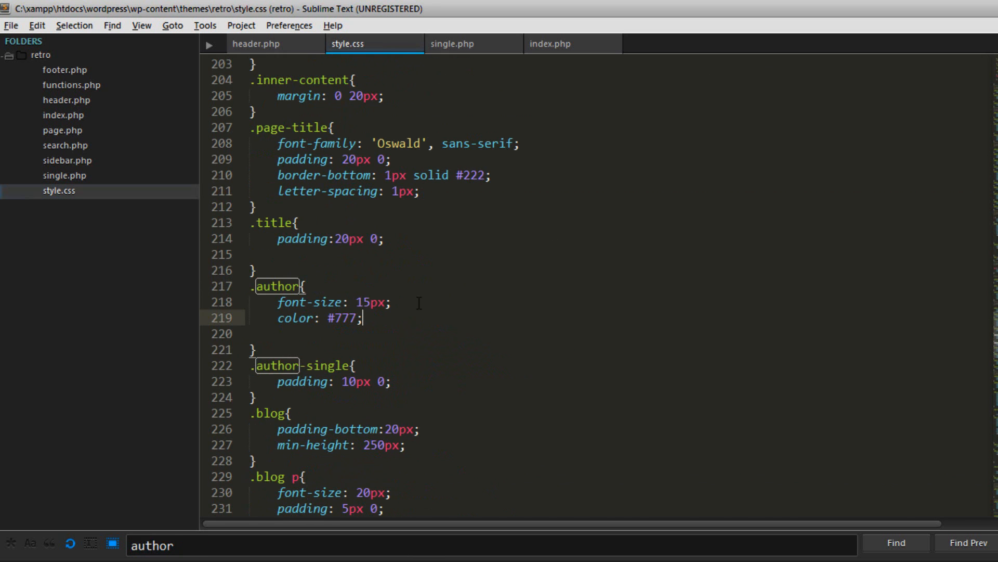
Step: Give .author 'Open Sans Condensed', sans-serif at 20px in colour #555
text(font-family: 'Open Sans Condensed', sans-serif;)
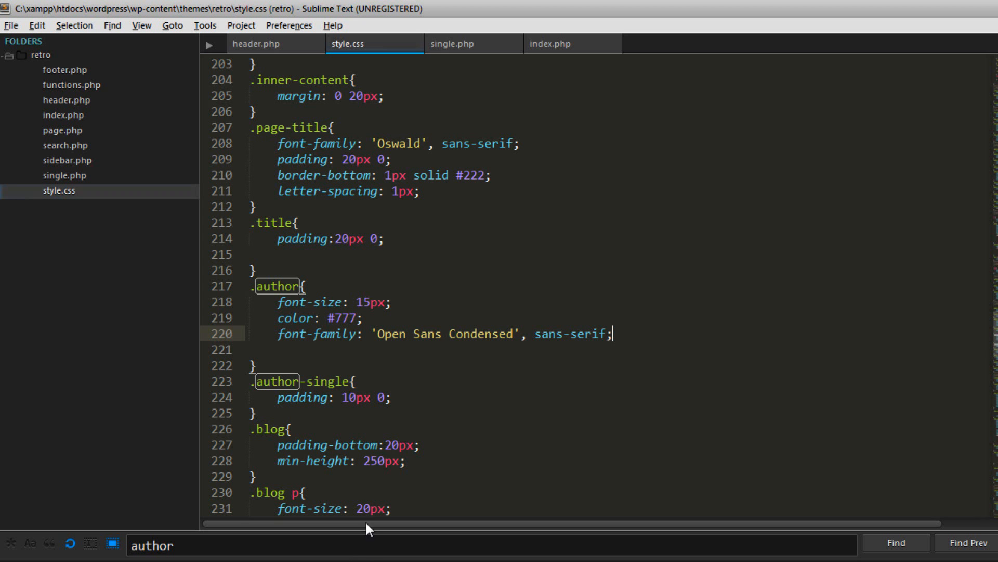
text(20px)
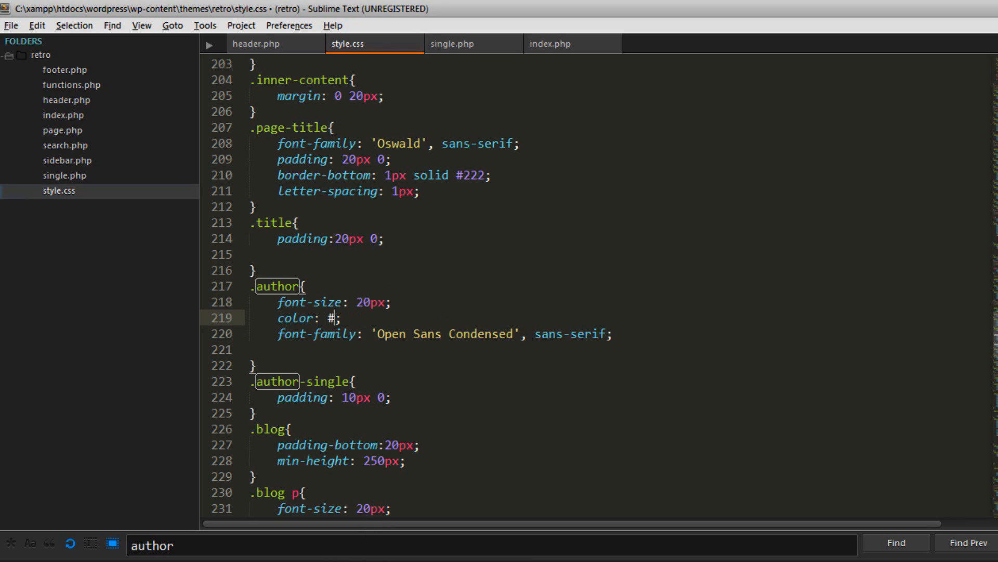
text(555)
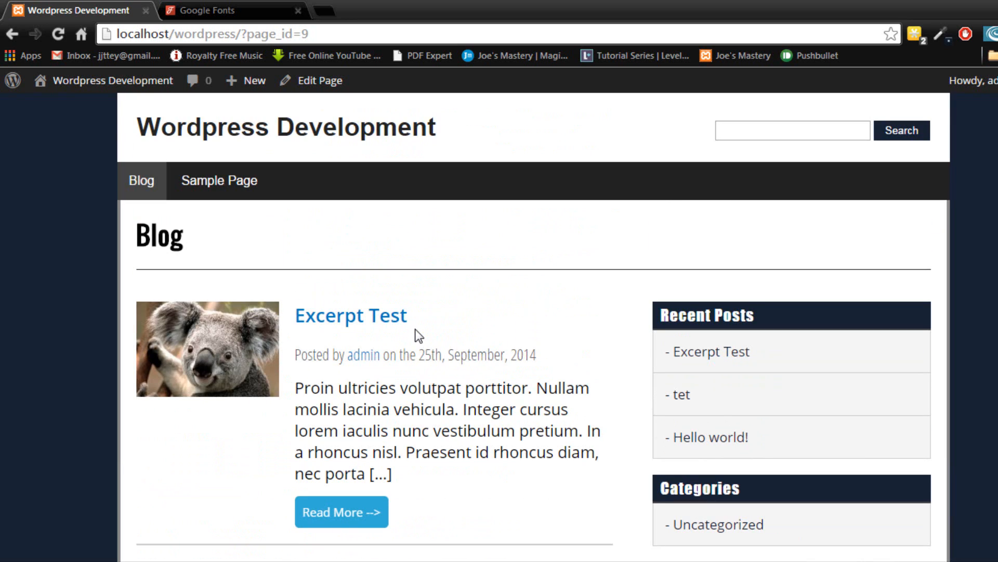
mouse_move(325, 558)
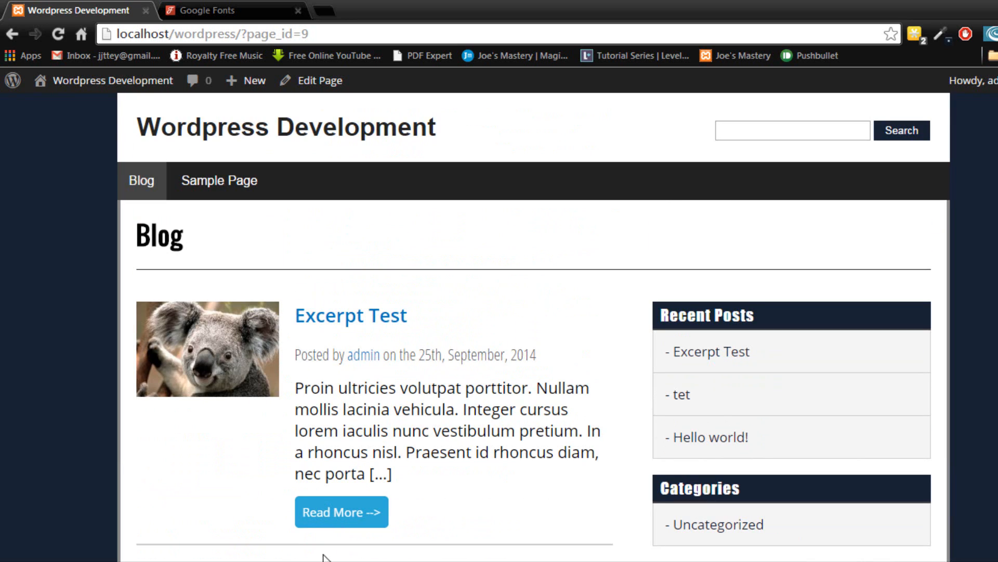
Step: Set post titles to 'Anton', sans-serif and inspect the Excerpt Test title on the blog
click(202, 10)
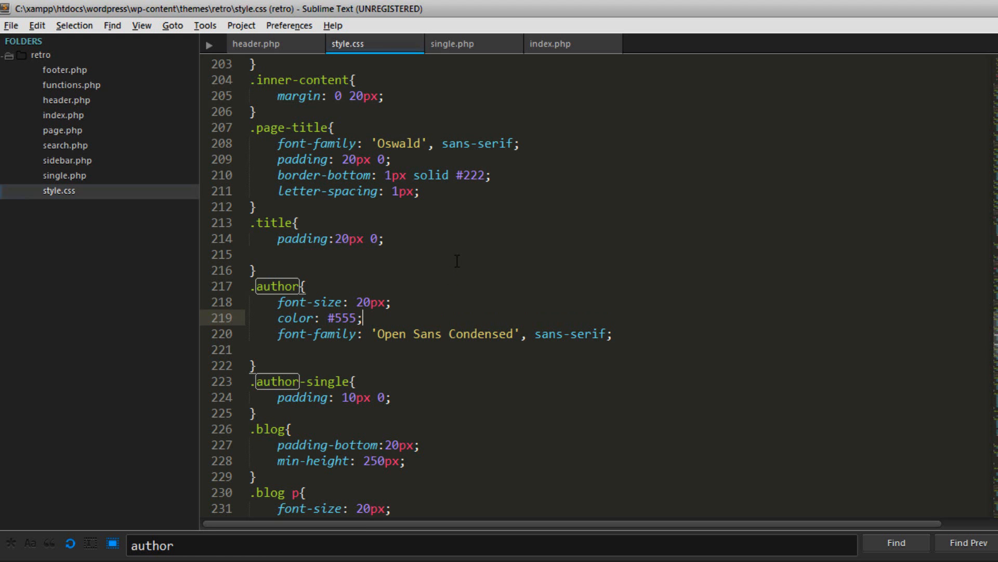
text(font-family: 'Anton', sans-serif;)
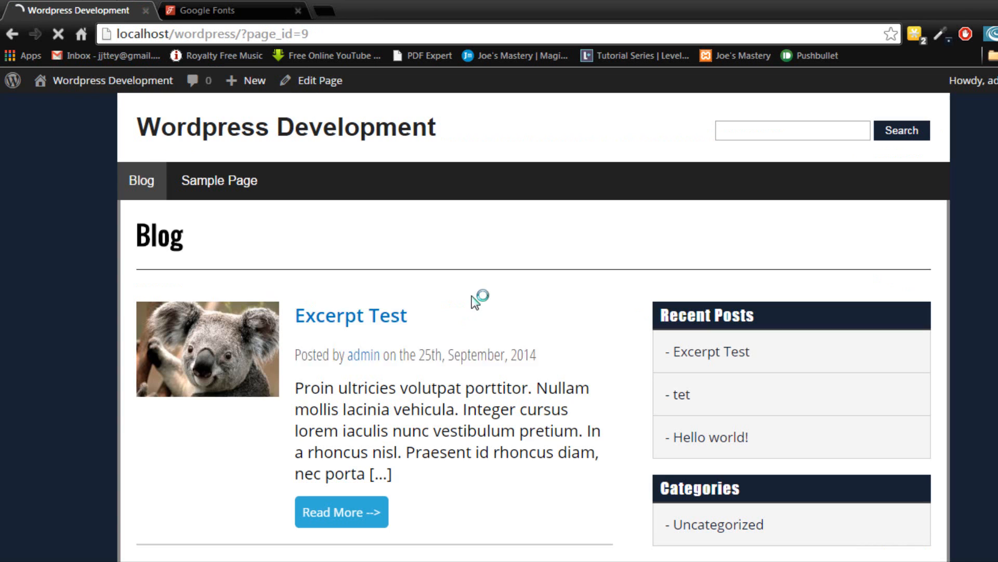
double_click(351, 314)
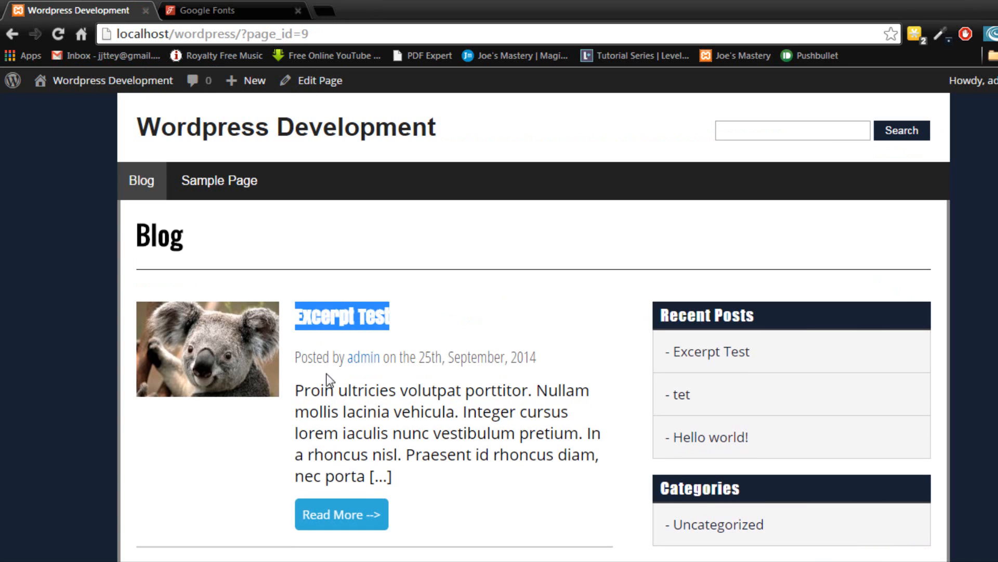
scroll(down, 3)
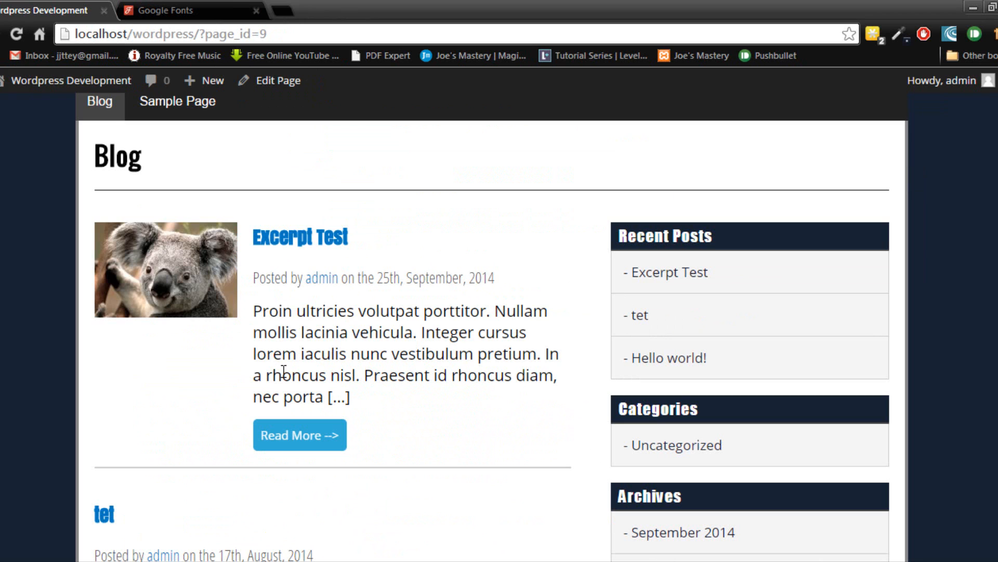
mouse_move(336, 240)
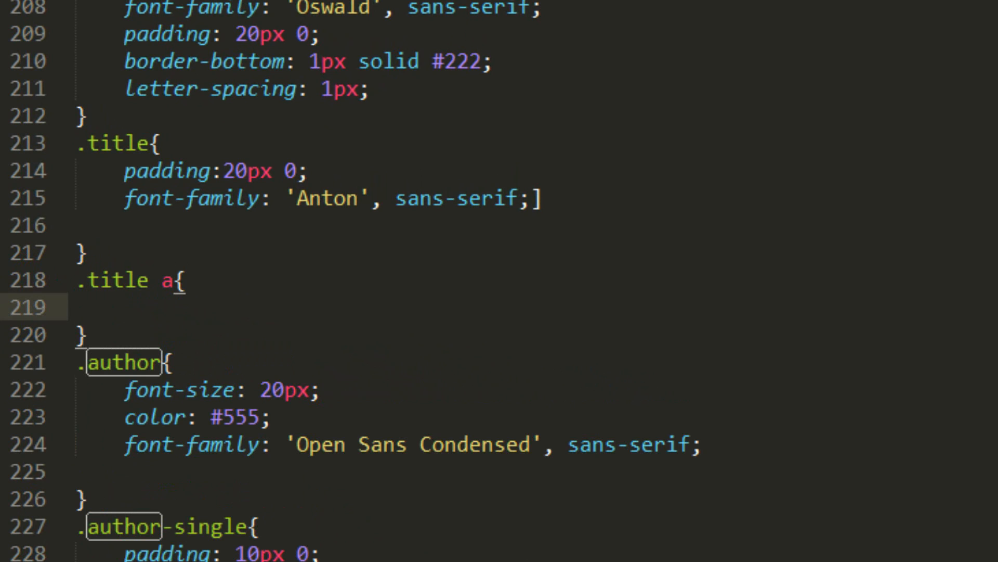
Step: Add letter-spacing: 2px and a font-size to .title a, trying 25px then 40px
text(les)
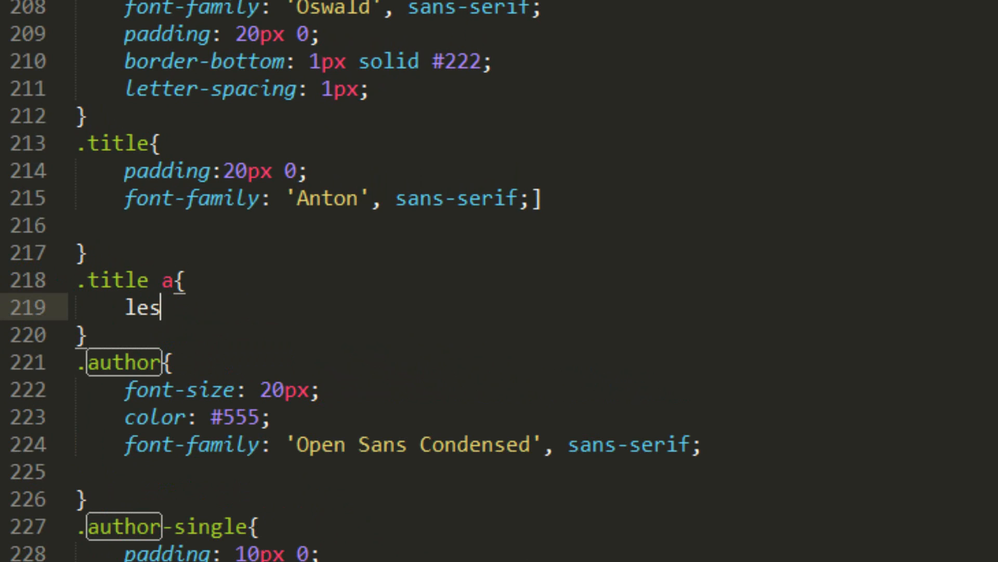
text(letter-spacing: 2px;)
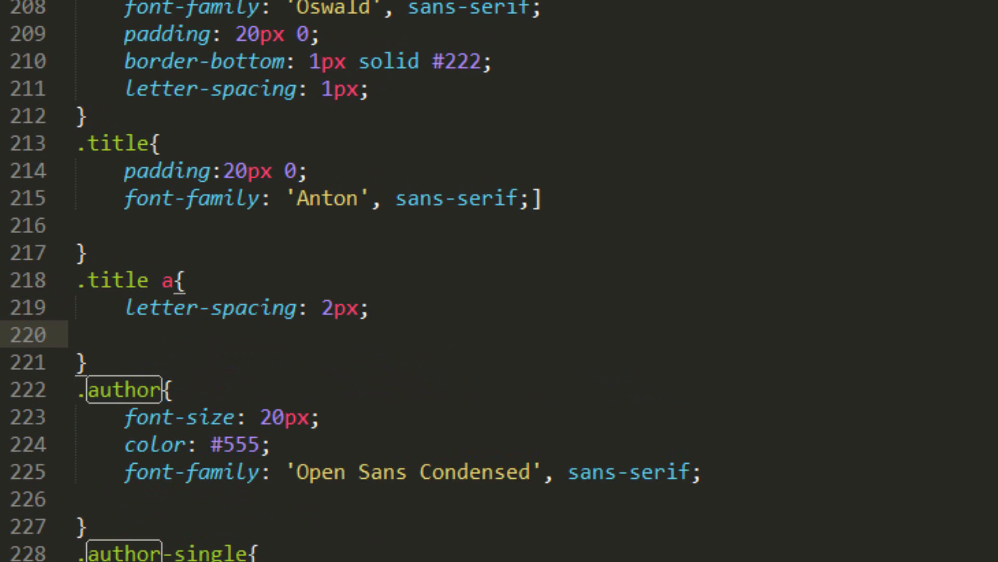
text(font-size: 25px;)
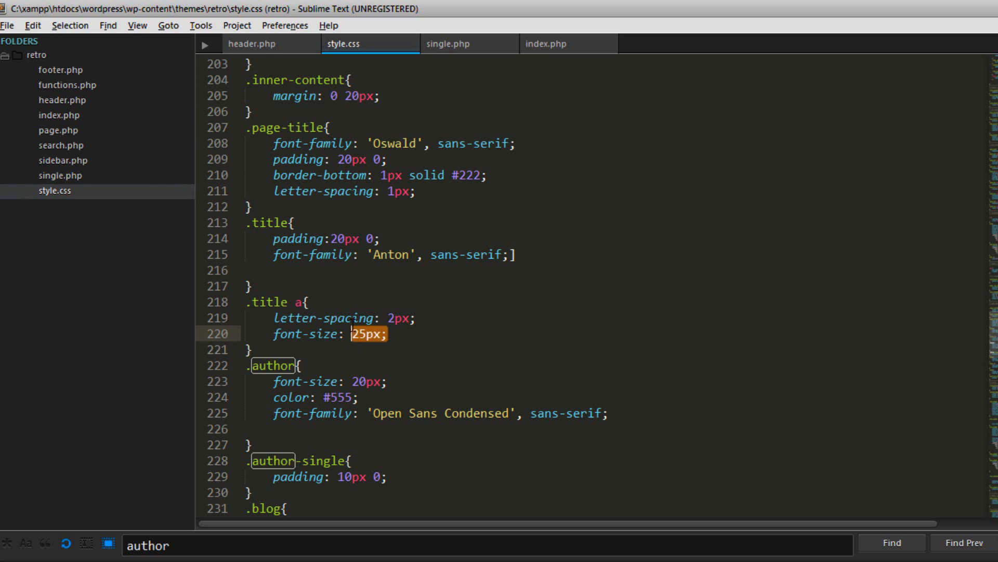
text(40px)
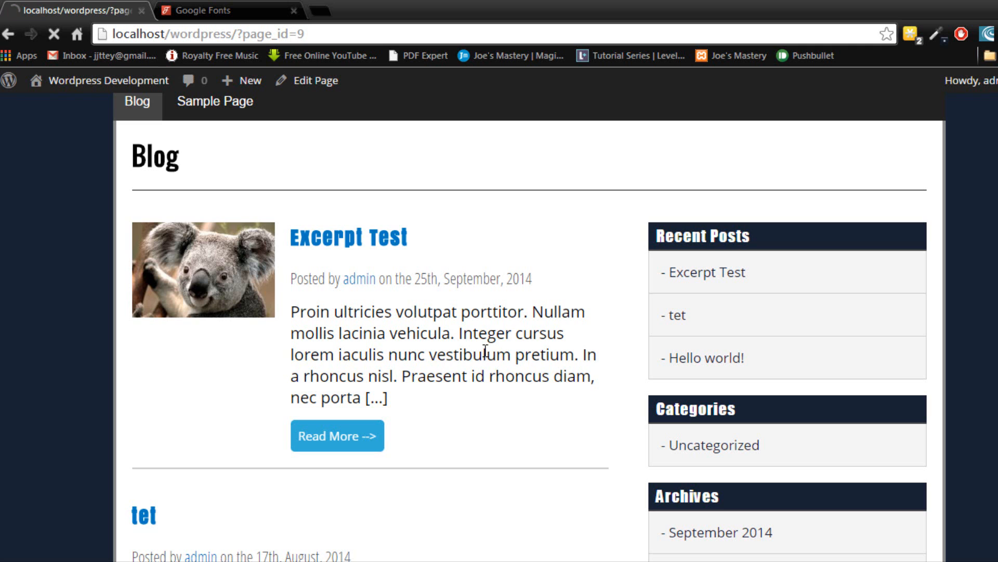
scroll(down, 3)
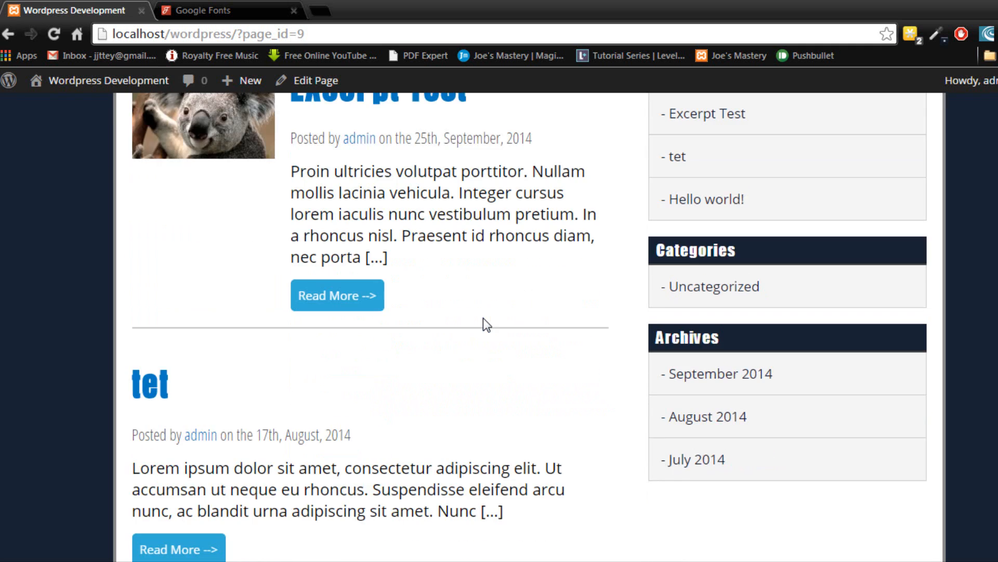
scroll(up, 3)
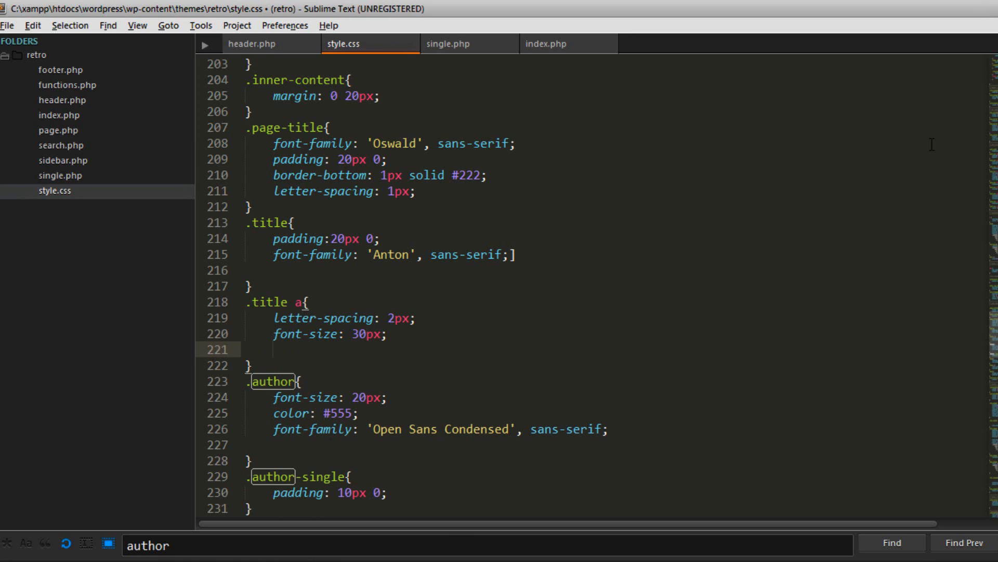
Step: Add color #172232 to .title a and settle the font size at 35px
text(color:)
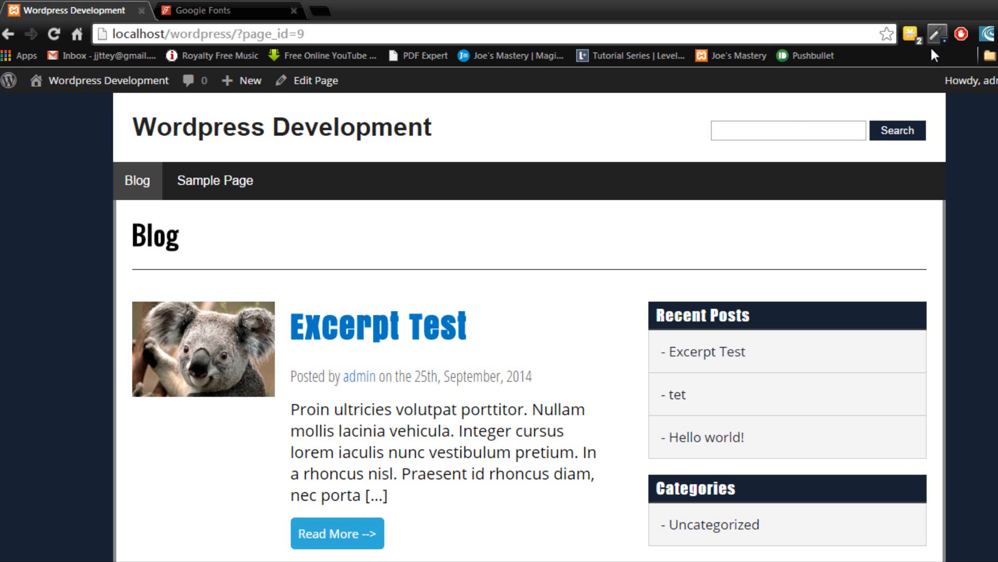
click(937, 33)
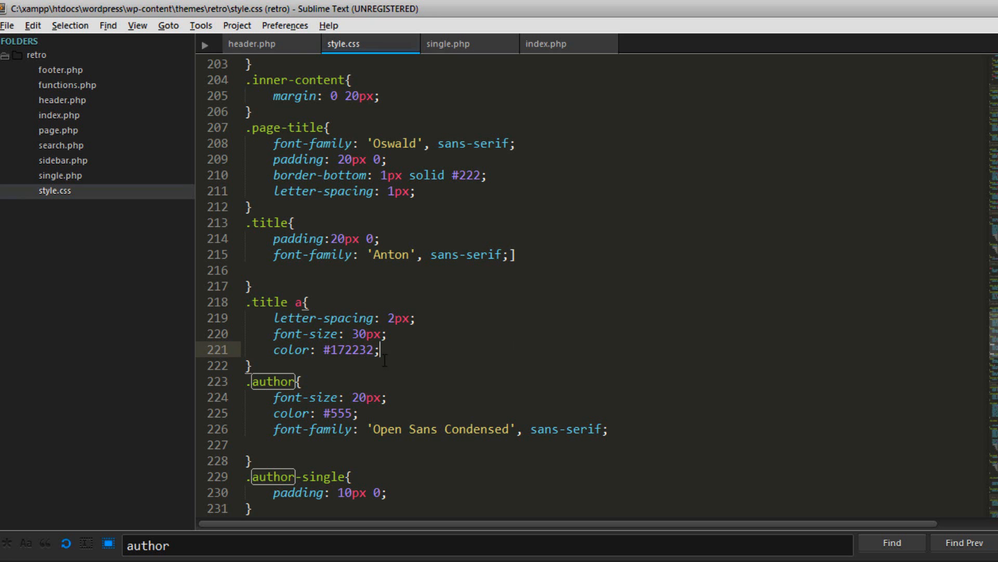
text(35)
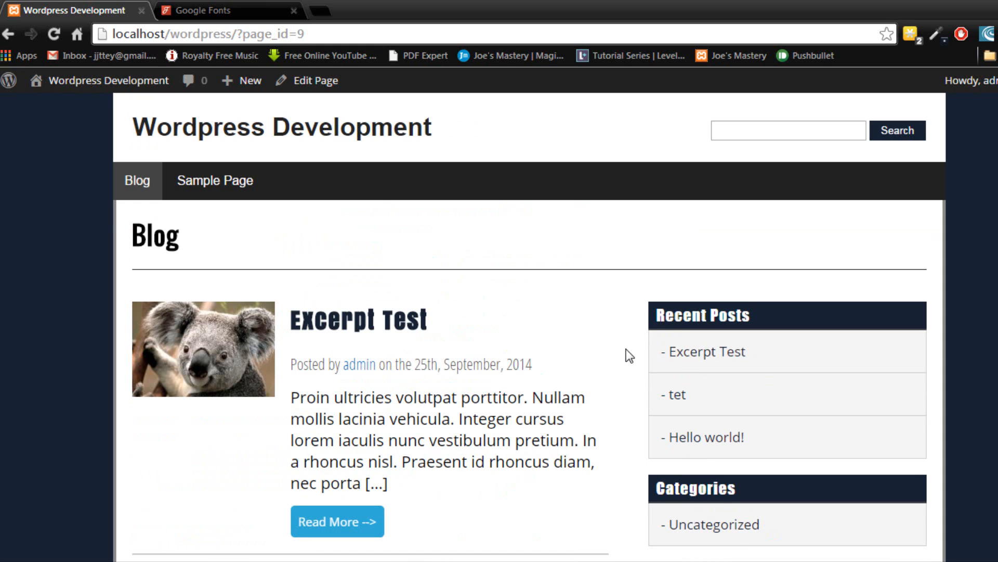
mouse_move(513, 483)
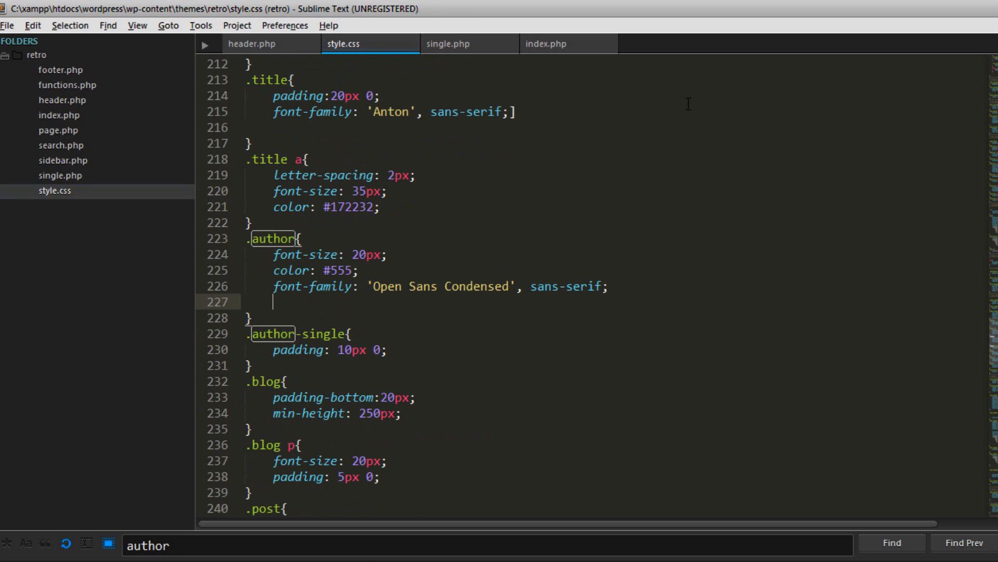
Step: Replace .the-widget h2's fantasy font with the Oswald line from Google Fonts and check the sidebar headings
text(.the-wudget)
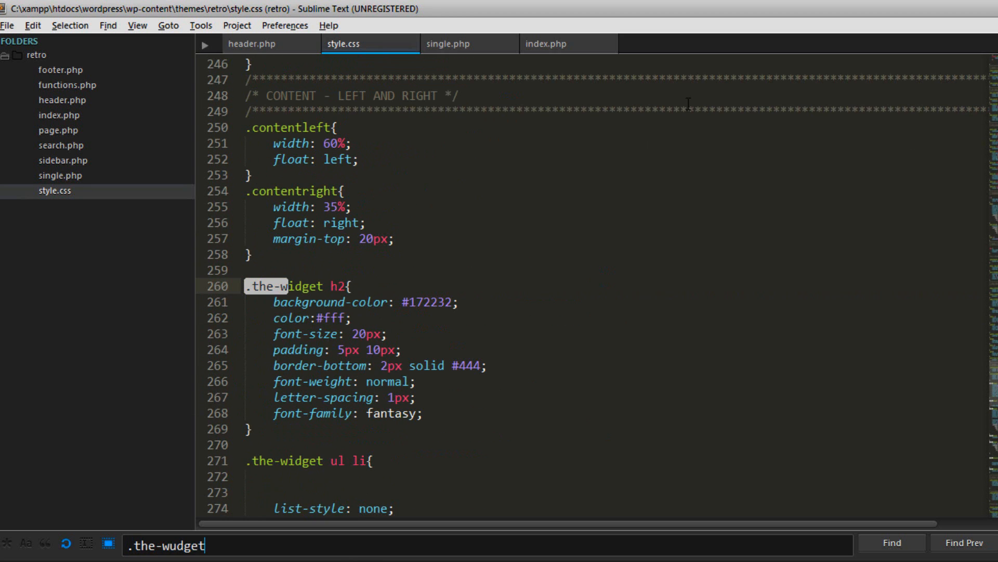
text(.the-widget)
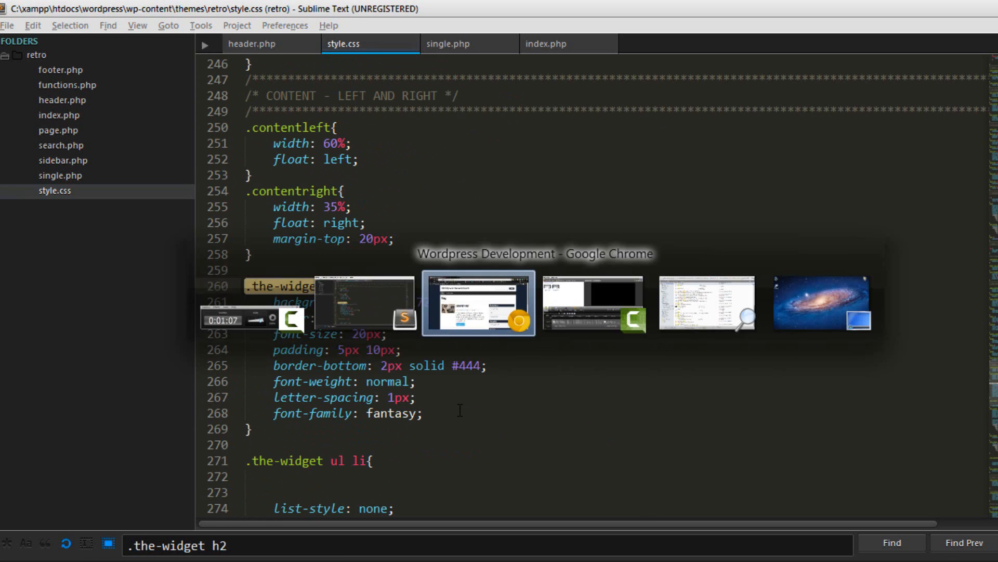
click(478, 303)
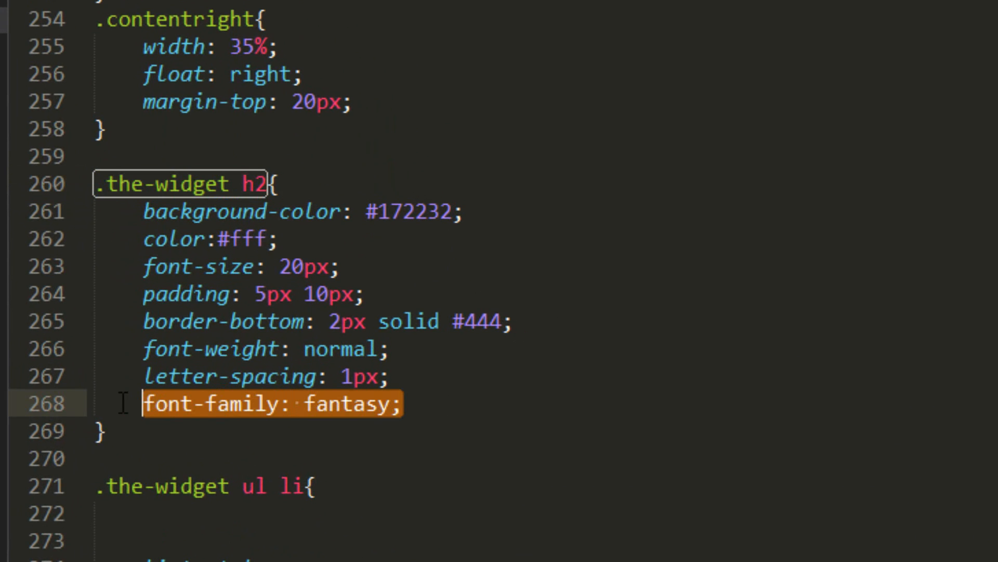
click(204, 10)
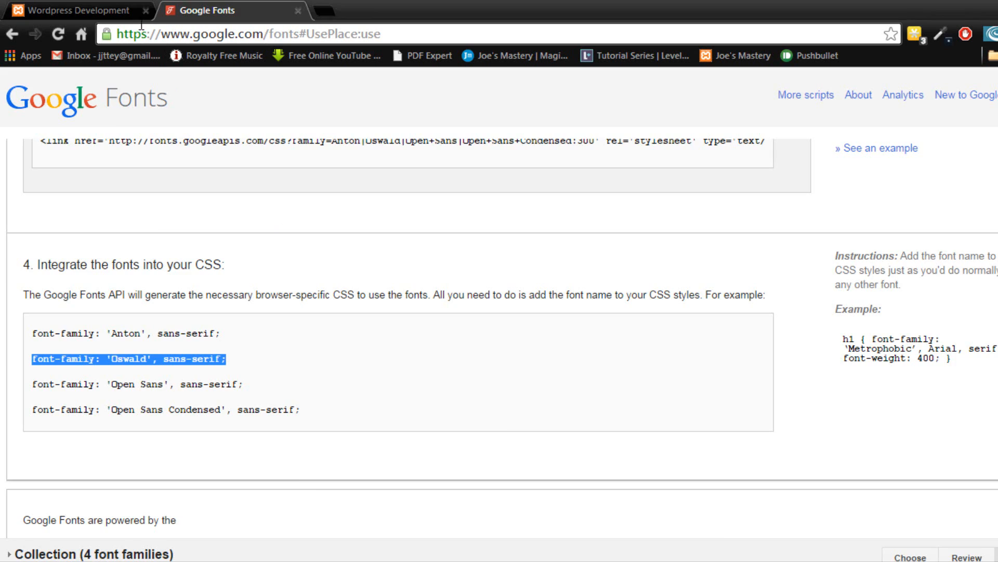
click(70, 10)
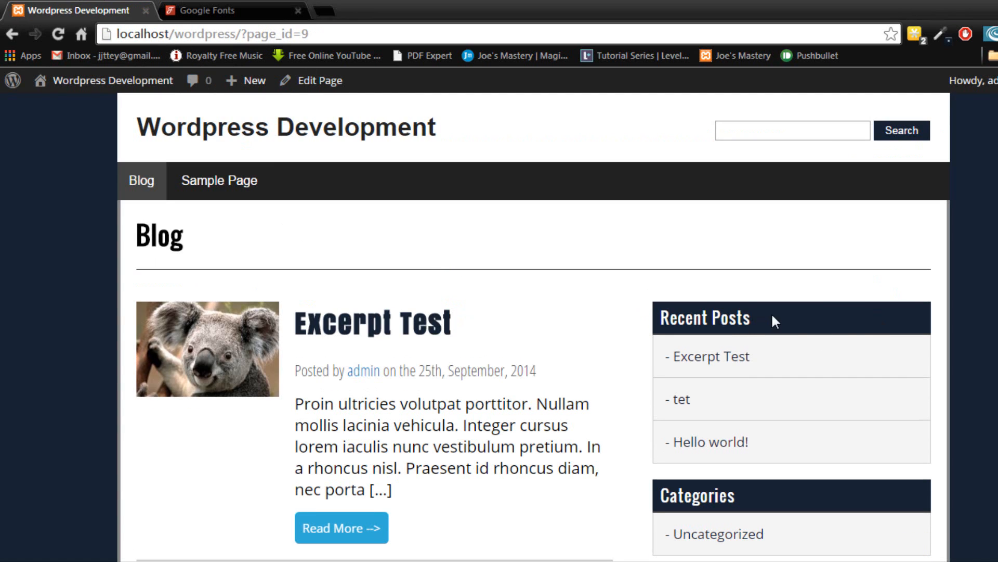
scroll(down, 3)
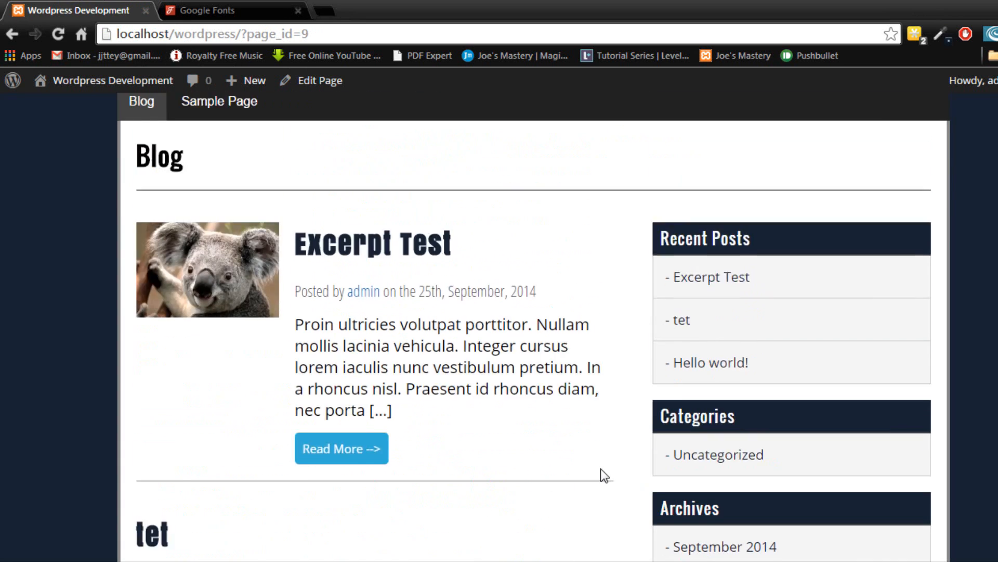
scroll(down, 3)
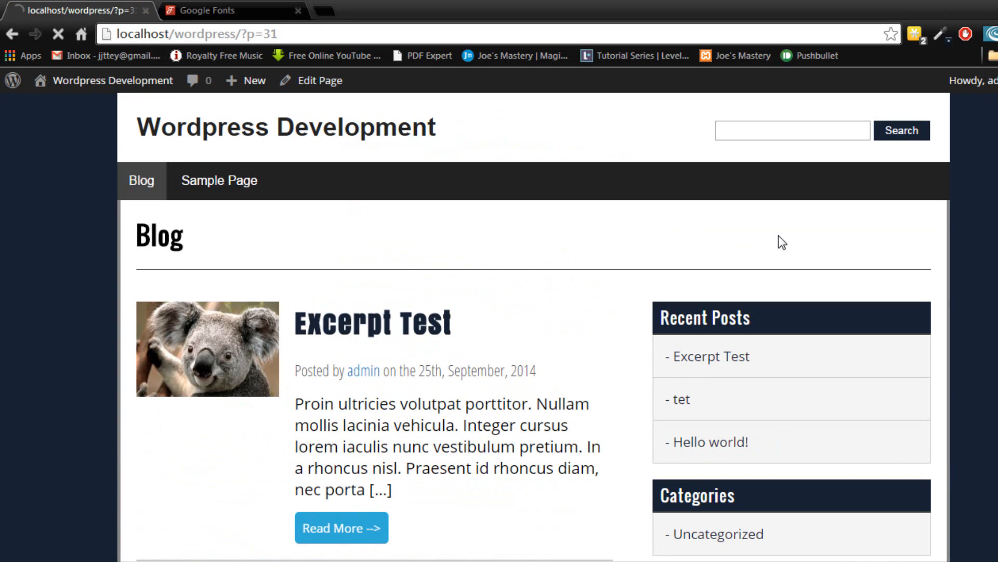
click(341, 527)
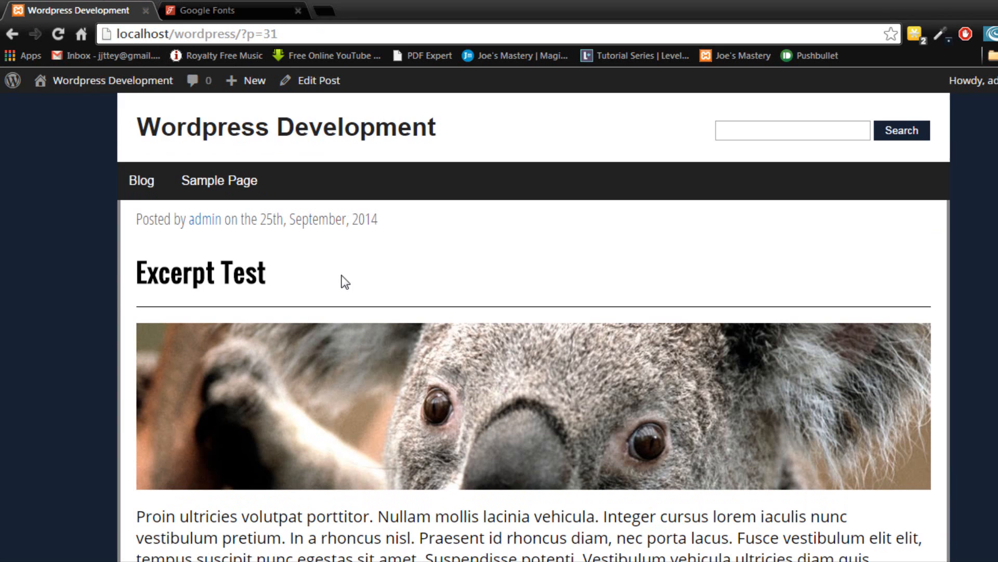
mouse_move(69, 59)
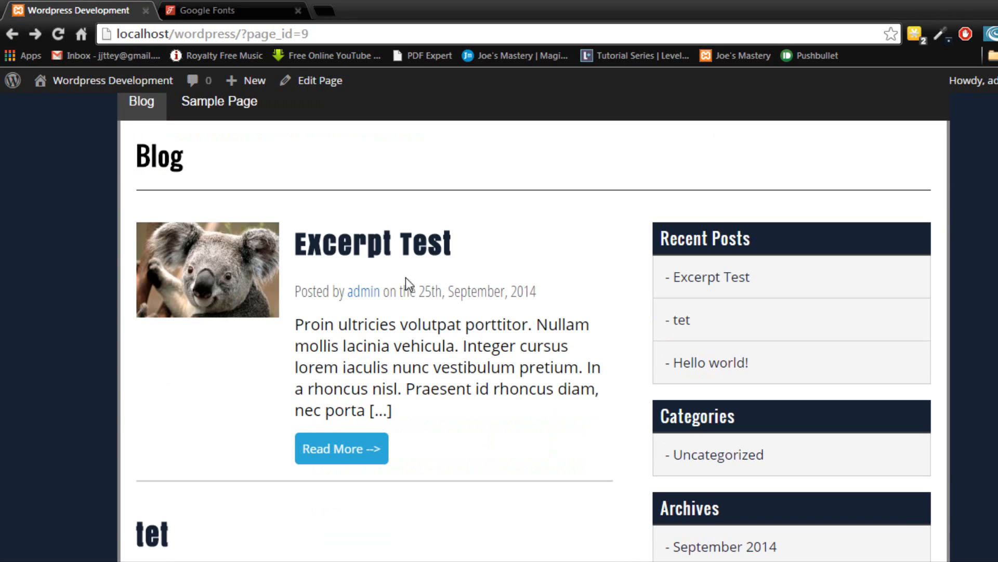
scroll(down, 3)
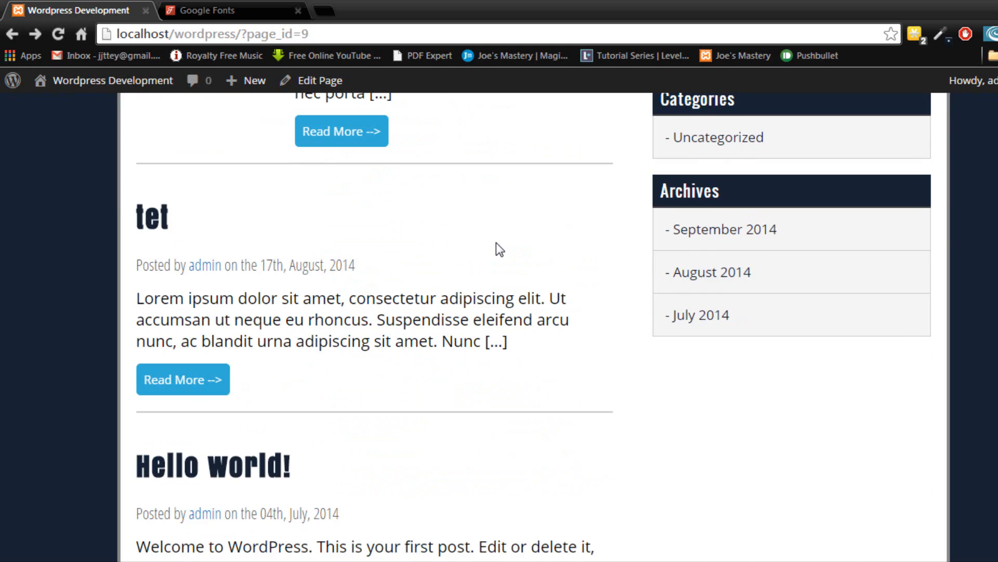